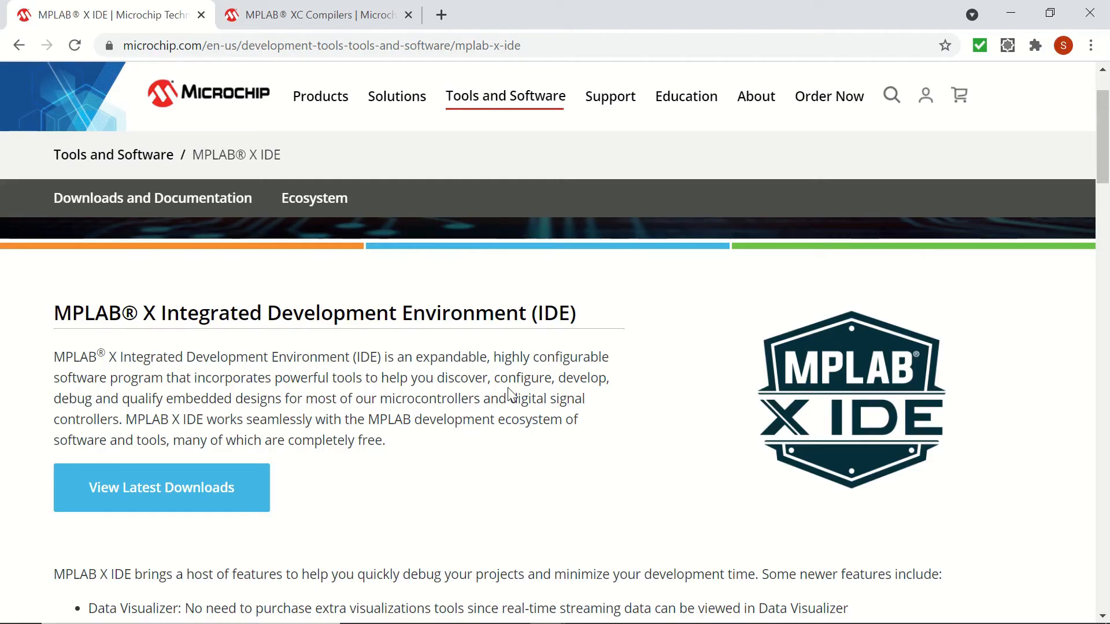
mouse_move(515, 400)
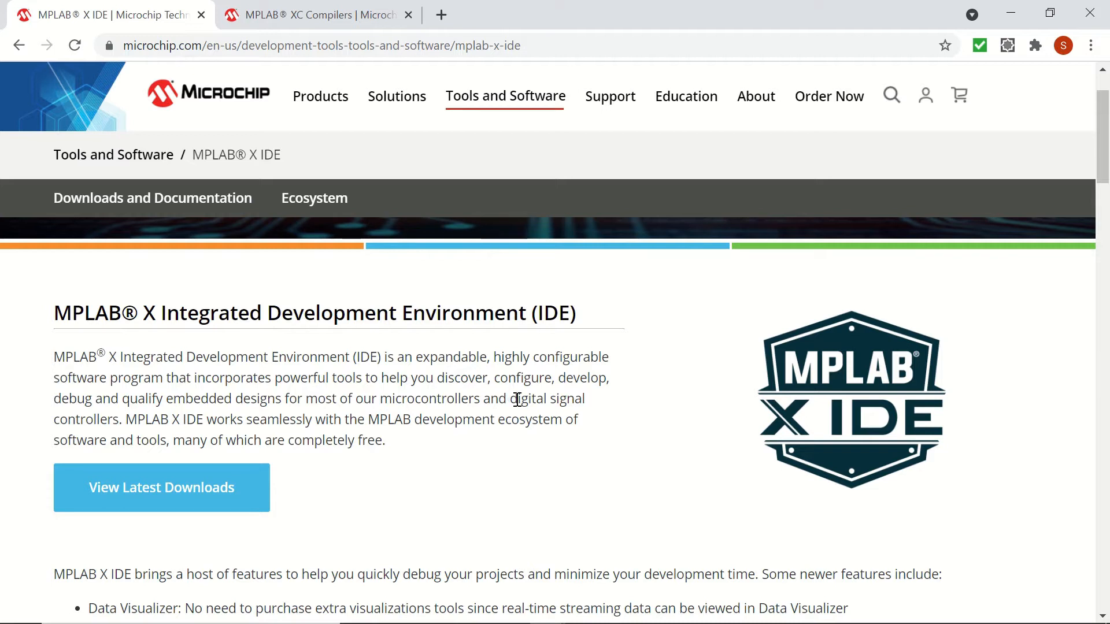
mouse_move(576, 414)
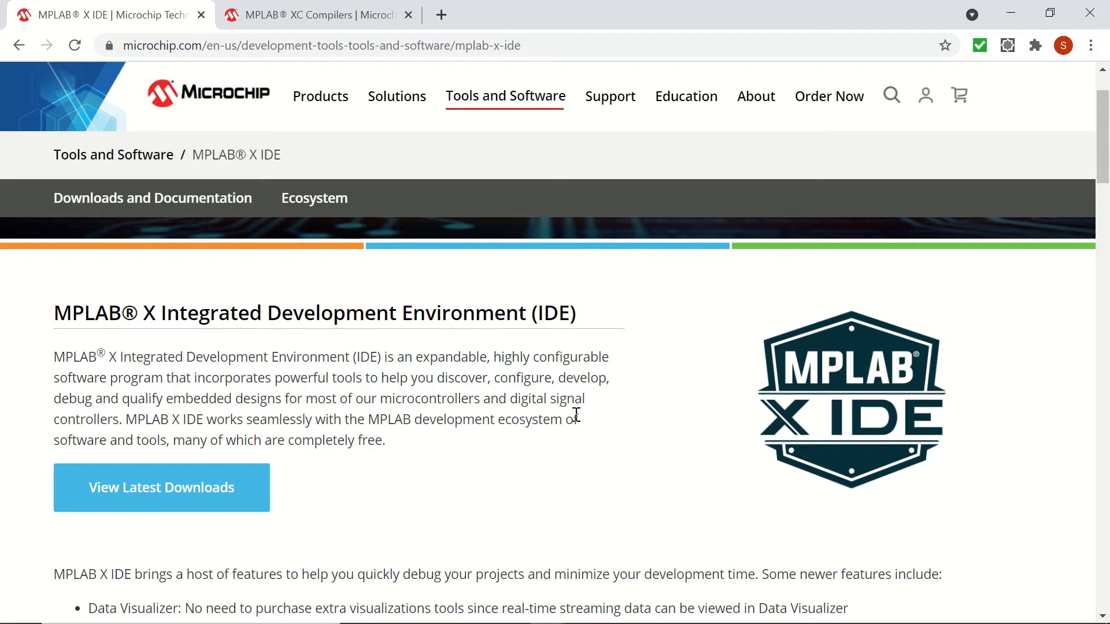
mouse_move(579, 419)
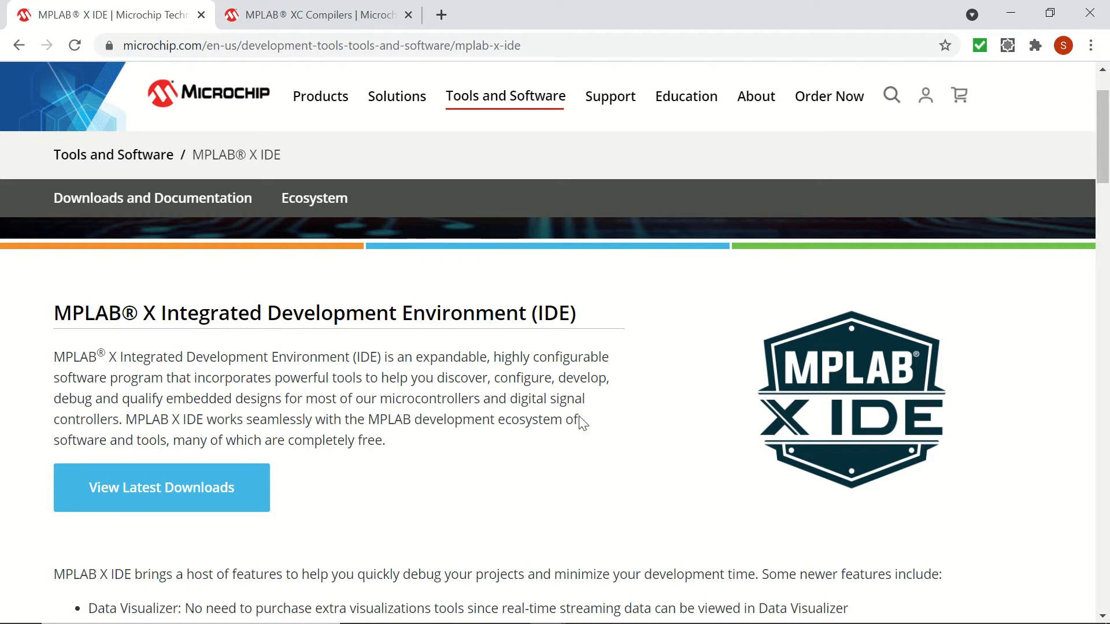
View the MPLAB X IDE latest downloads list, then switch to the MPLAB XC Compilers page
click(161, 486)
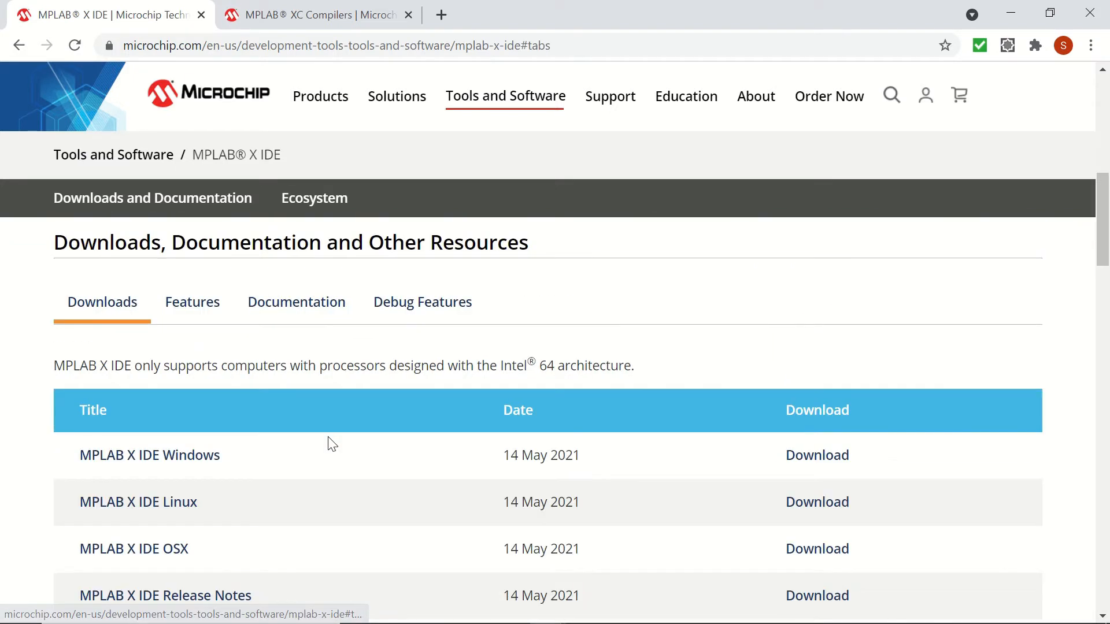
mouse_move(134, 548)
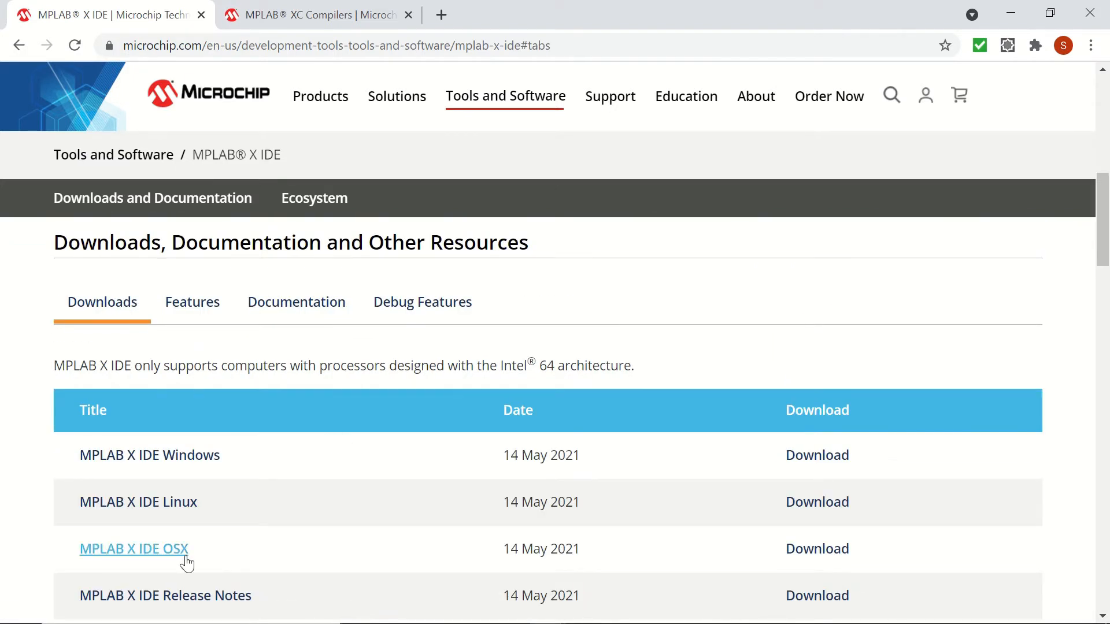
mouse_move(283, 470)
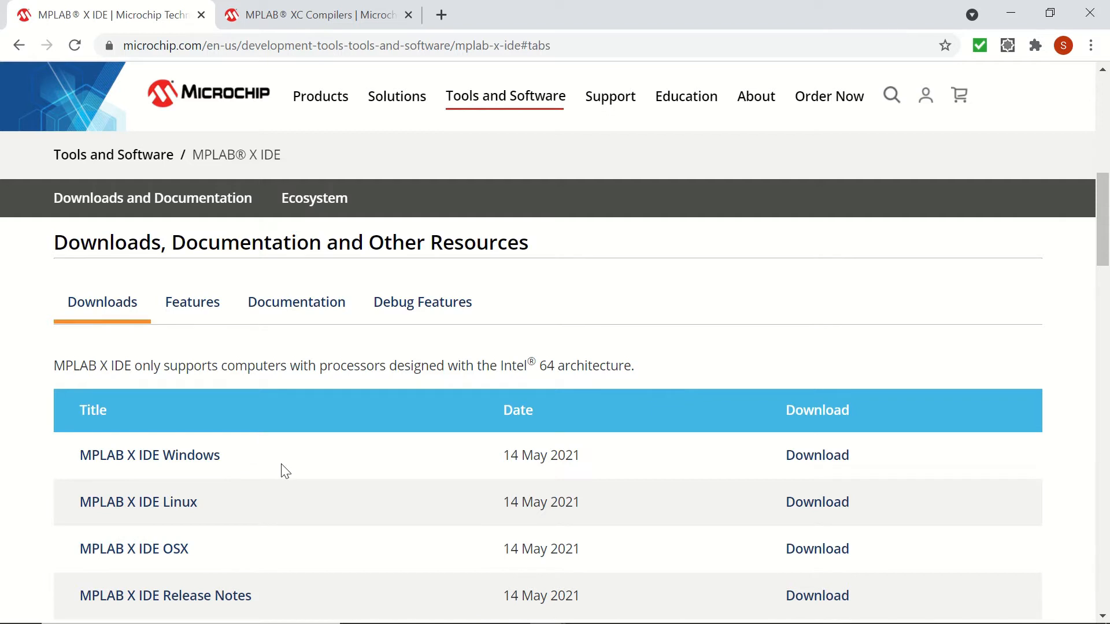
mouse_move(276, 472)
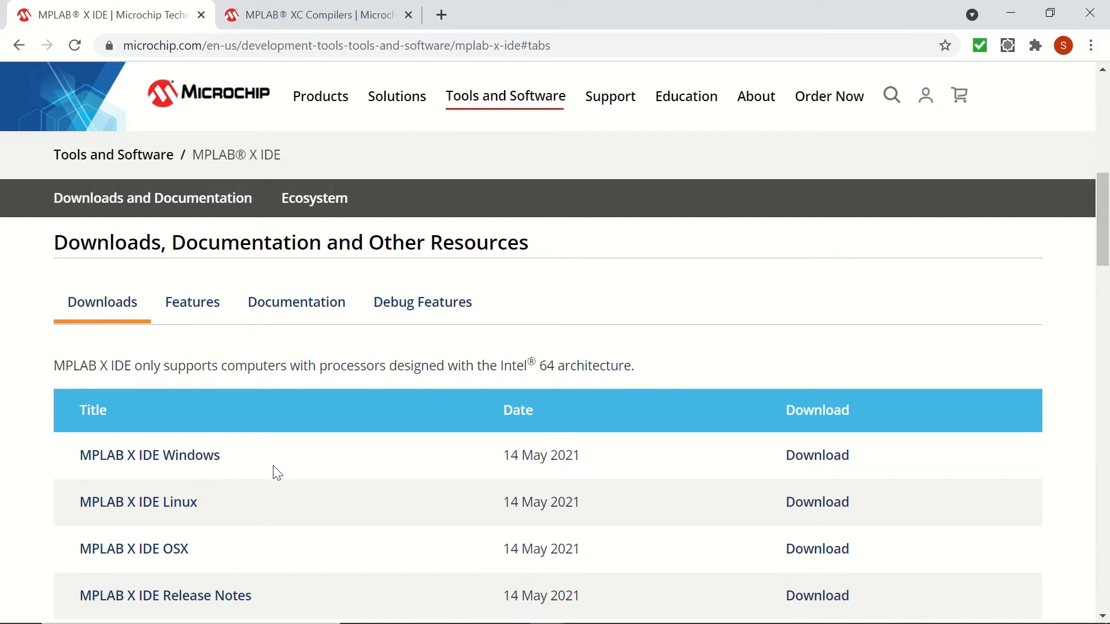
click(315, 14)
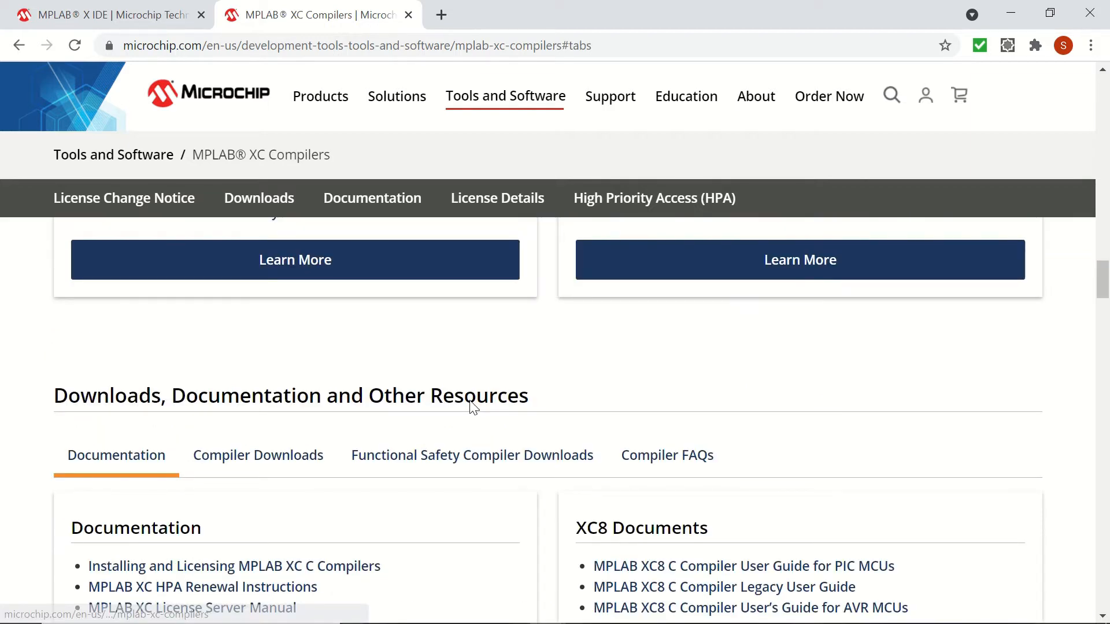
Show the Compiler Downloads list and scroll to the MPLAB XC8 Compiler v2.32 entry
click(258, 455)
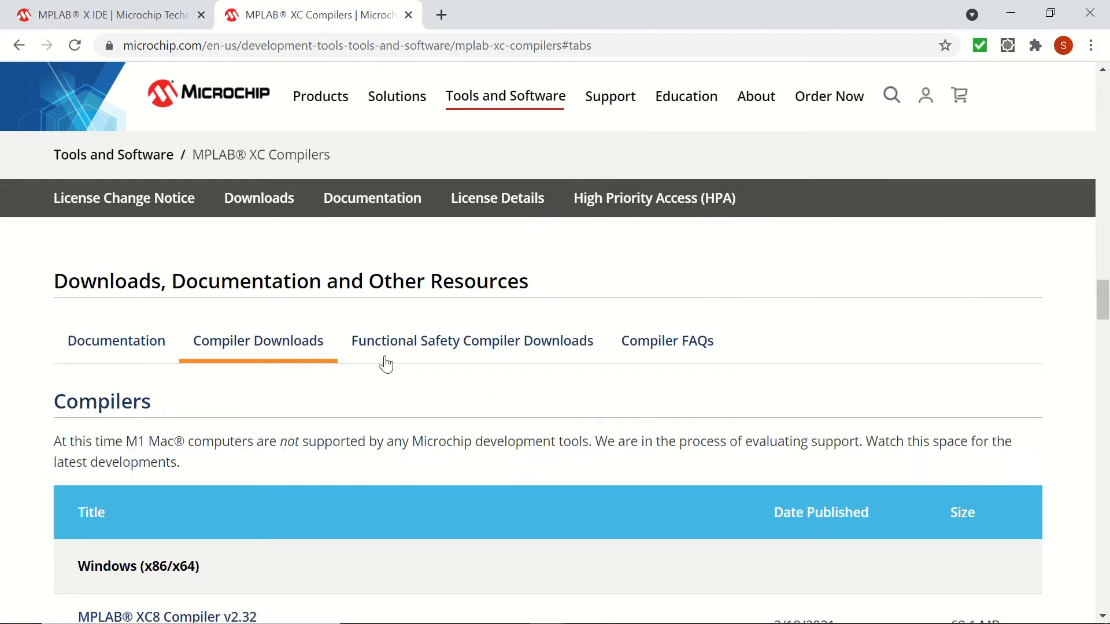
scroll(down, 3)
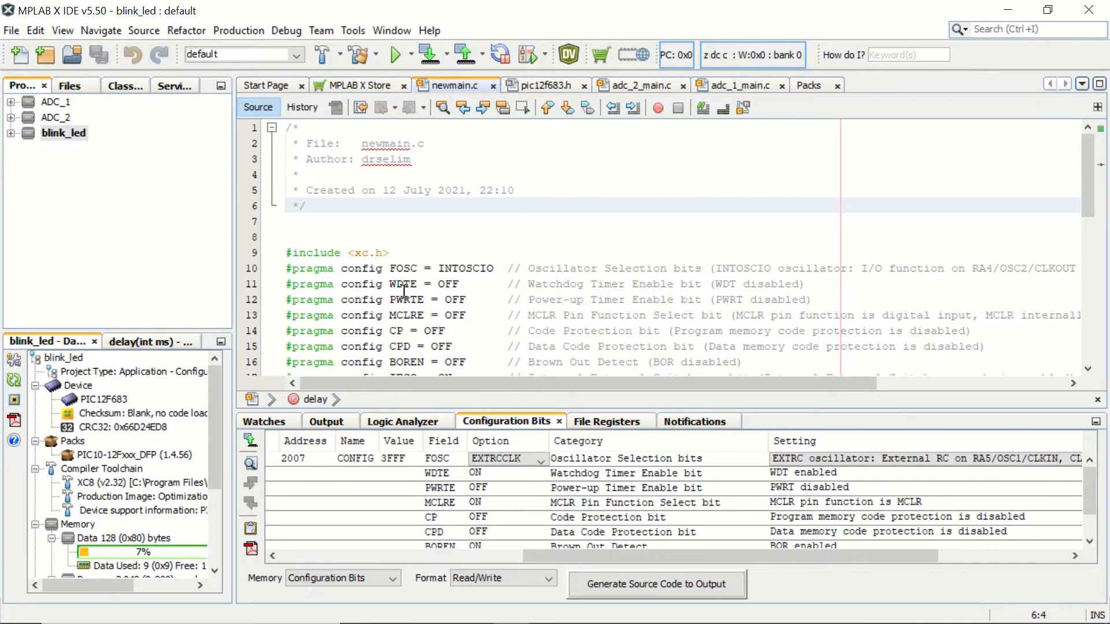
Start a standalone project targeting the PIC12F683 with the PICkit 3 programmer
click(35, 30)
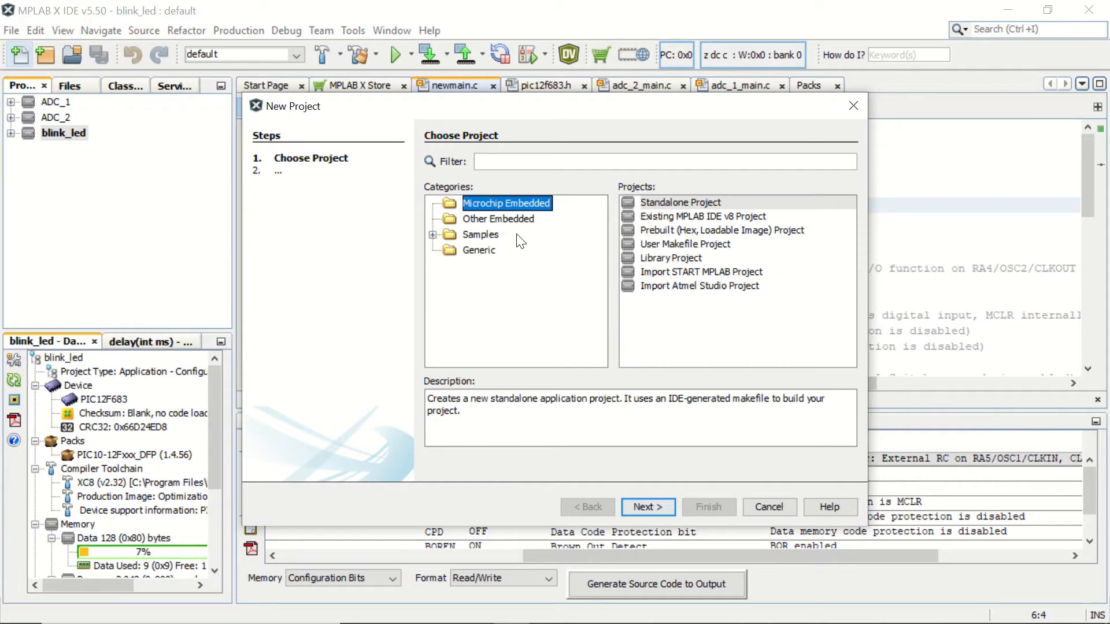
click(678, 202)
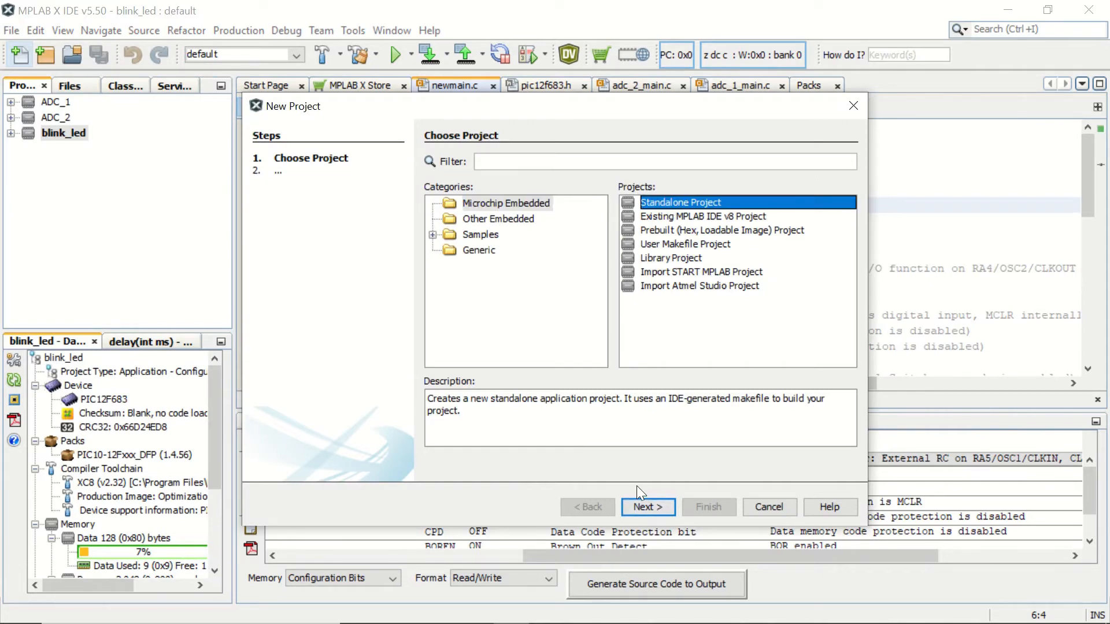
click(646, 508)
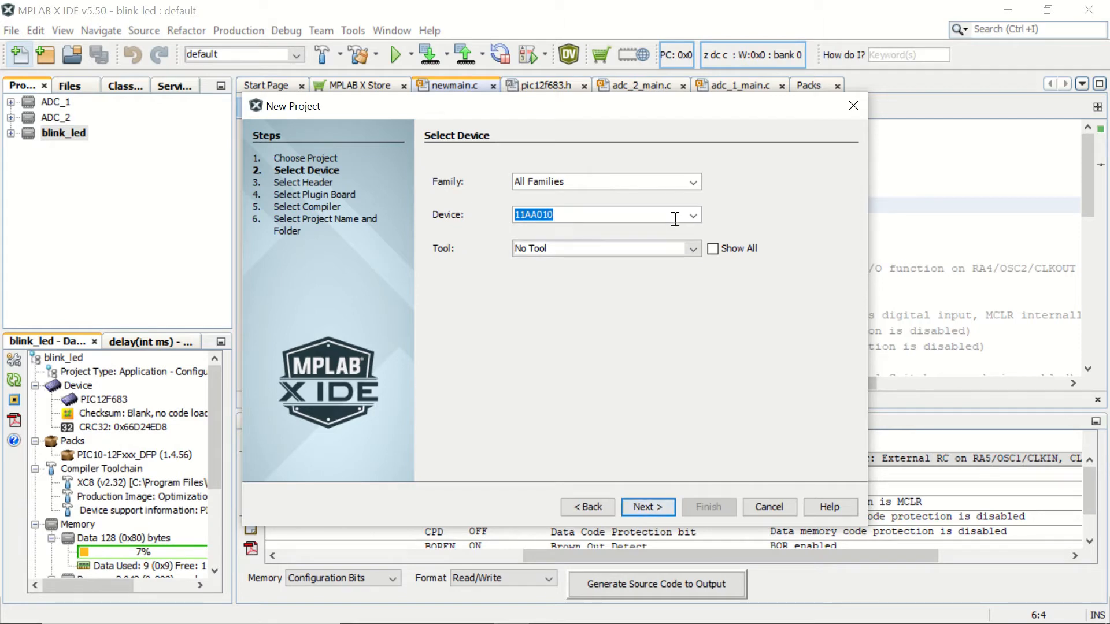
text(683)
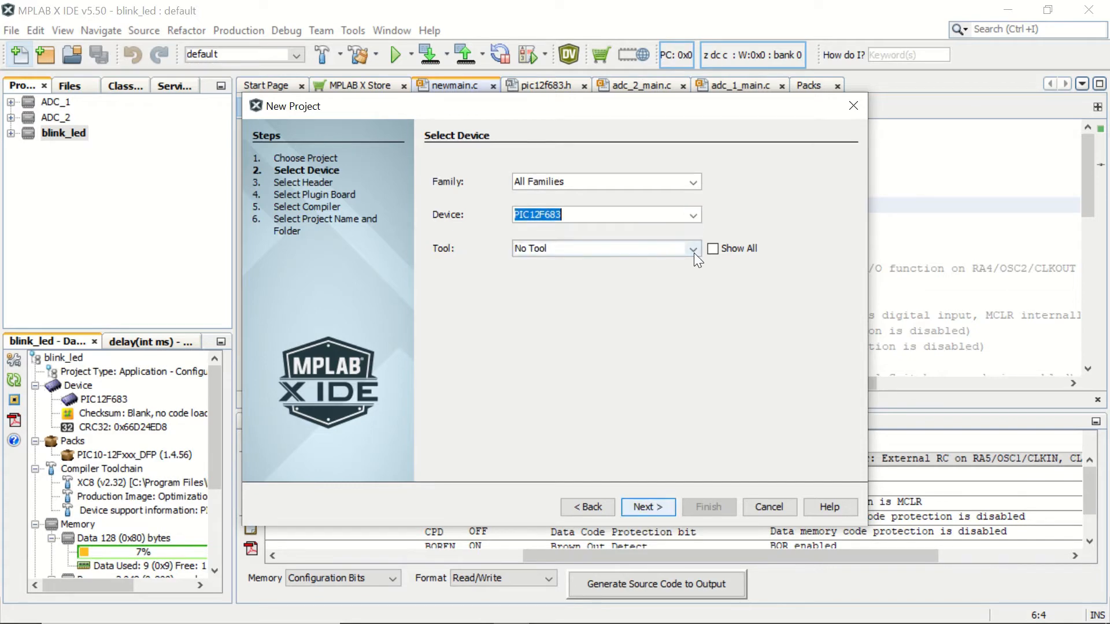
click(692, 249)
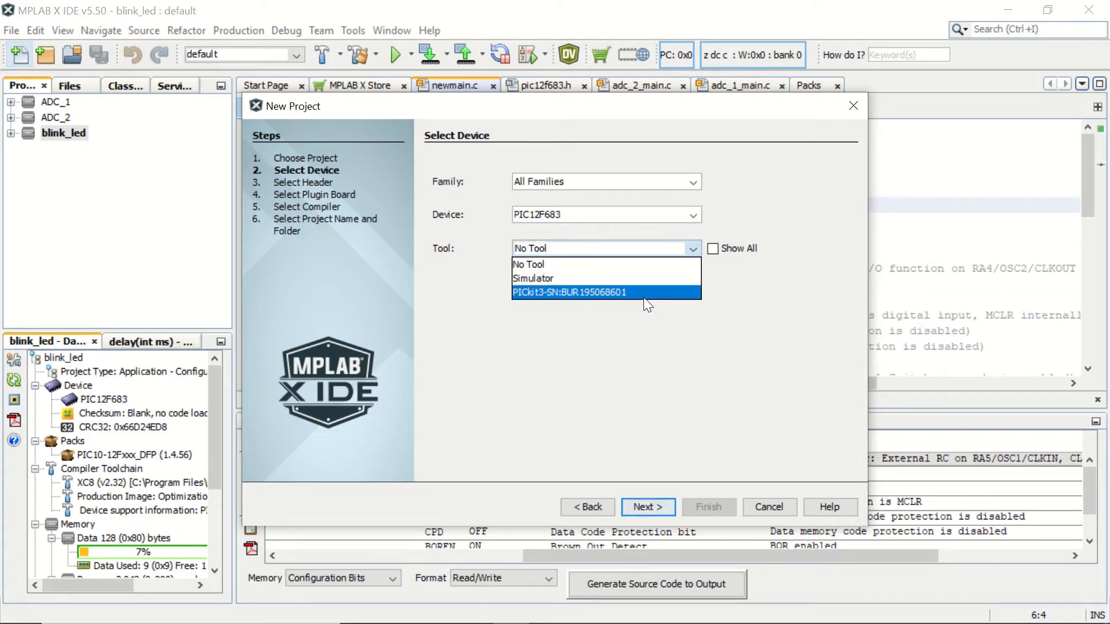
click(570, 291)
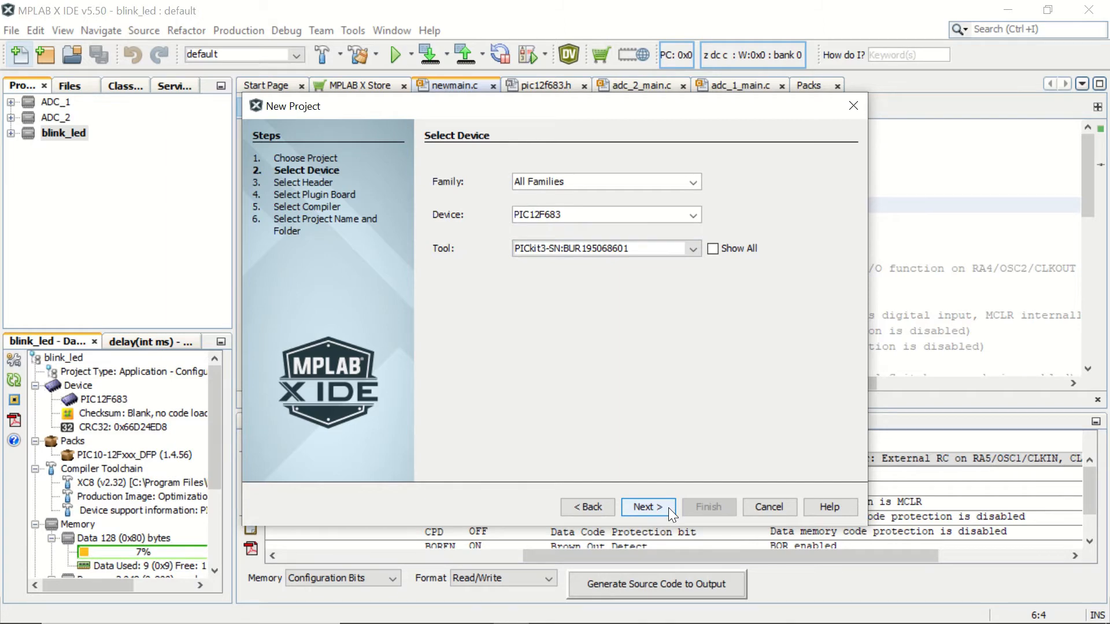
click(646, 507)
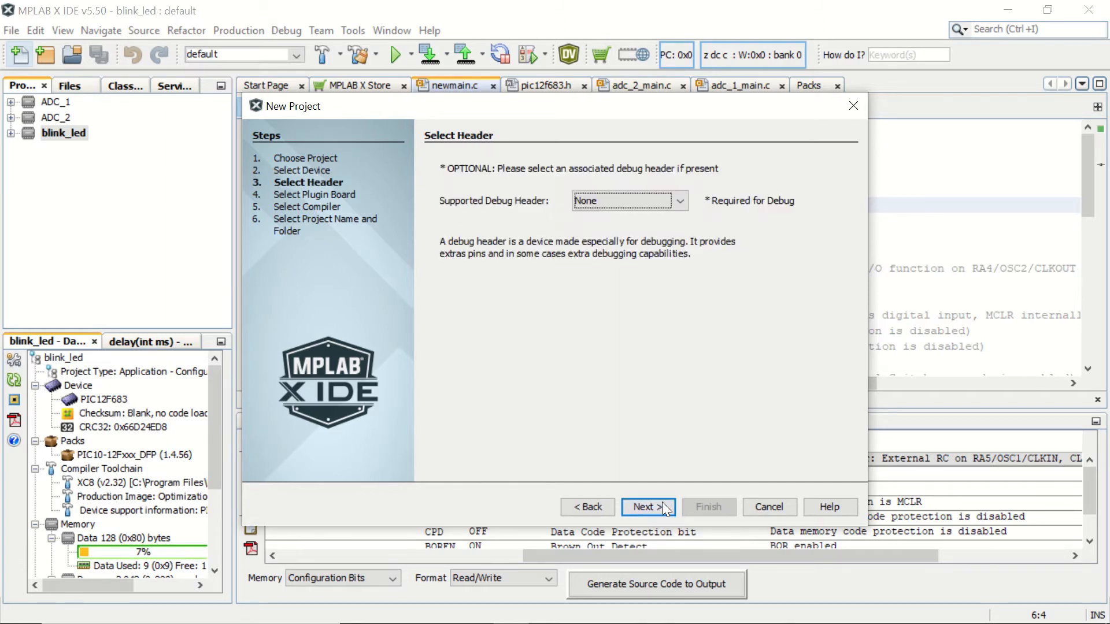
Skip the debug header, choose the XC8 v2.32 compiler, and name the project 'example'
click(647, 508)
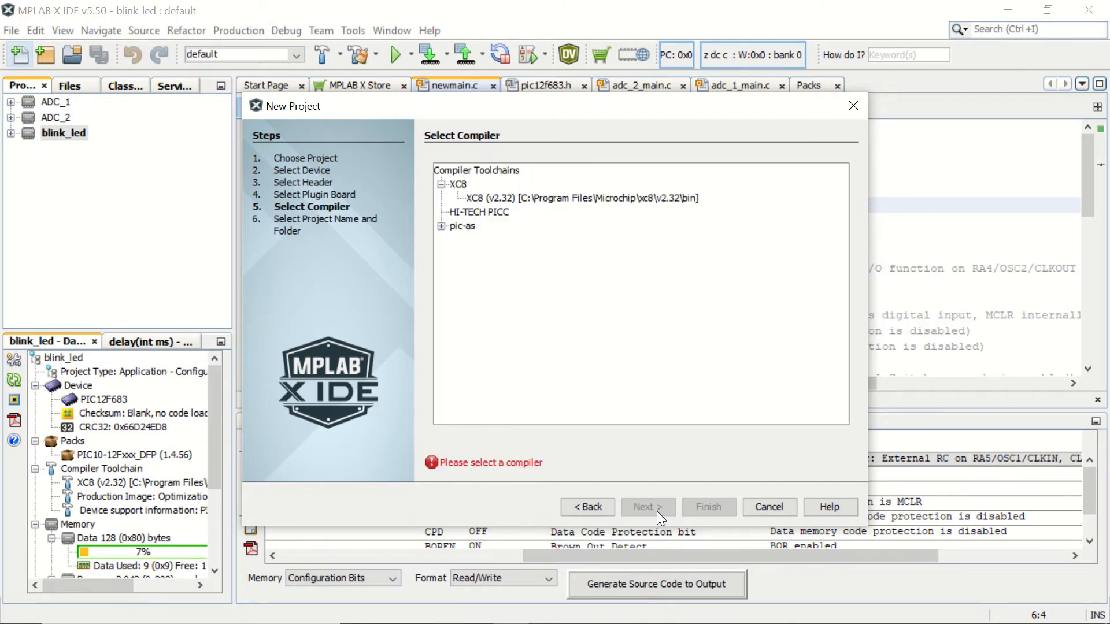
click(581, 199)
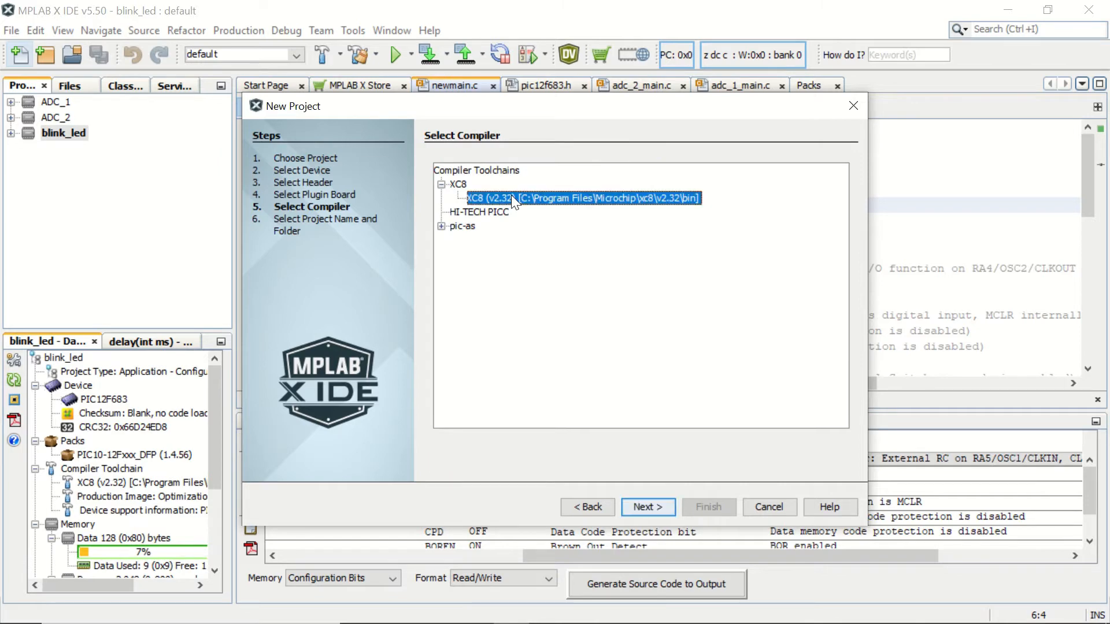
click(647, 508)
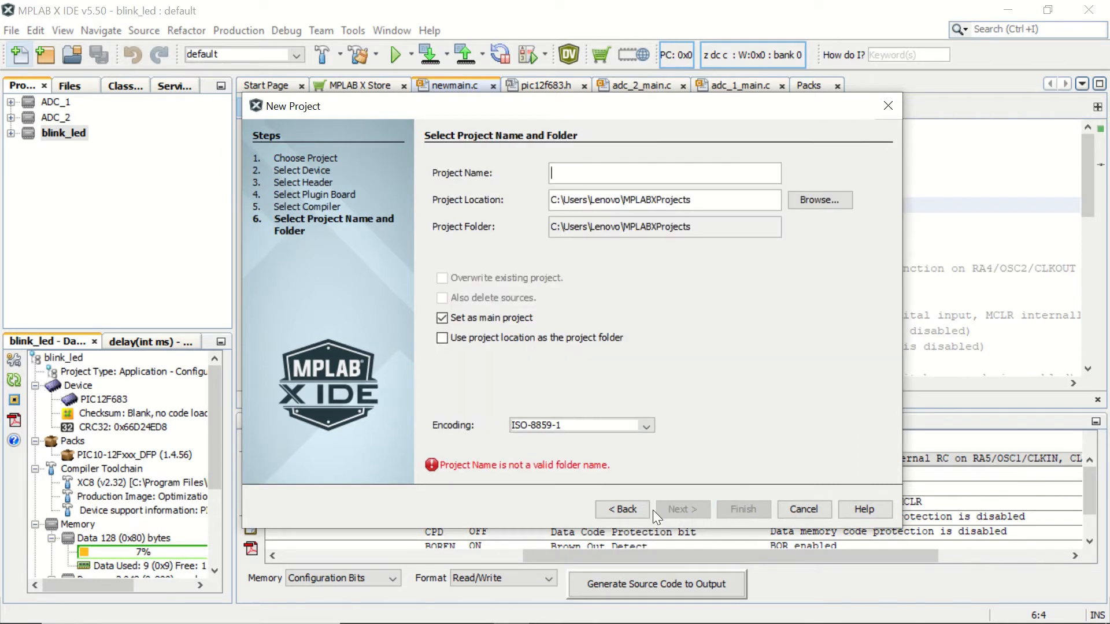
mouse_move(652, 447)
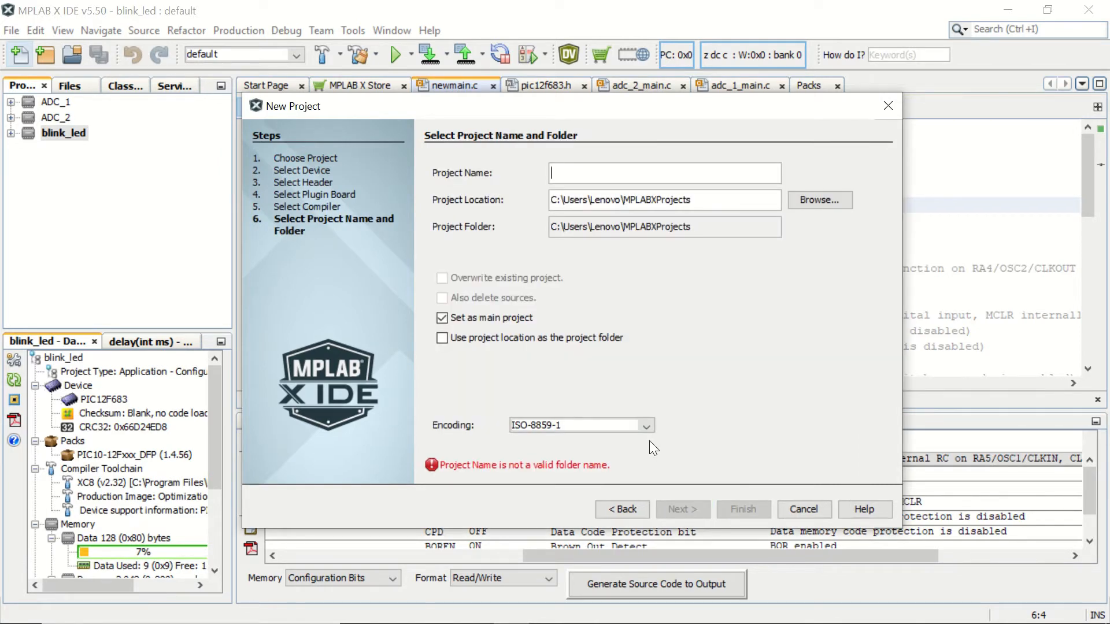
text(example)
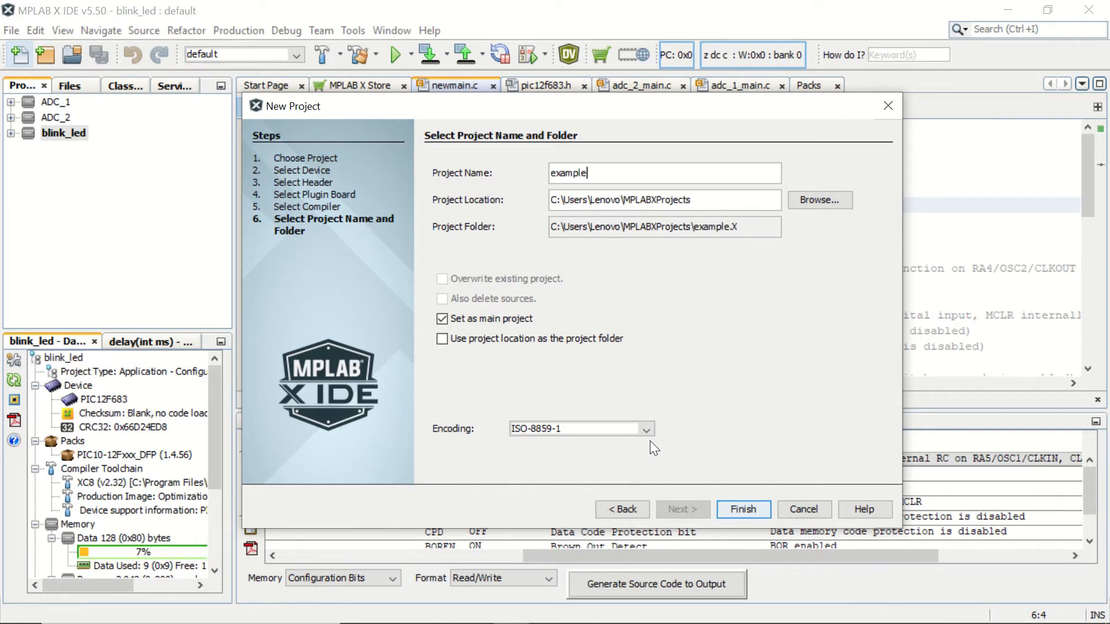
click(743, 509)
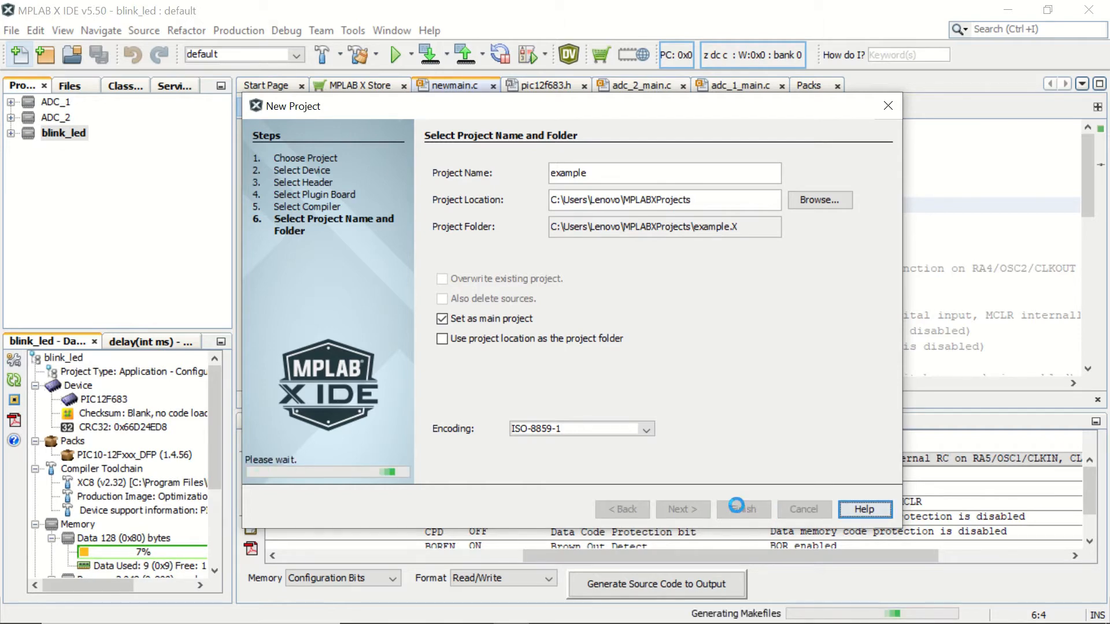
click(742, 509)
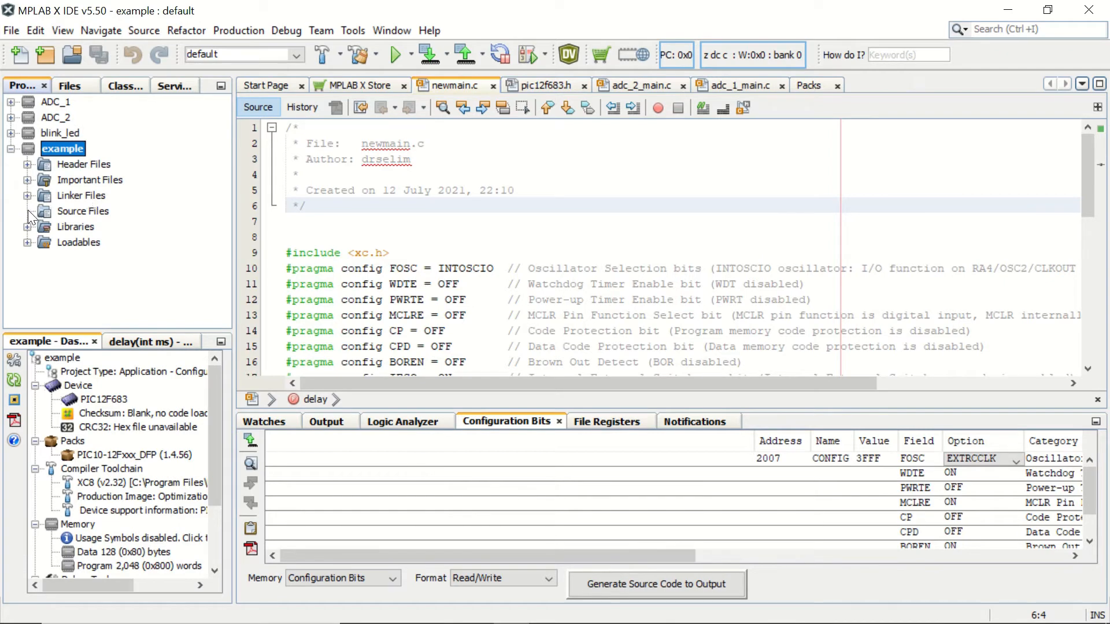
Add a new C main file named example1.c under the example project's Source Files
right_click(83, 212)
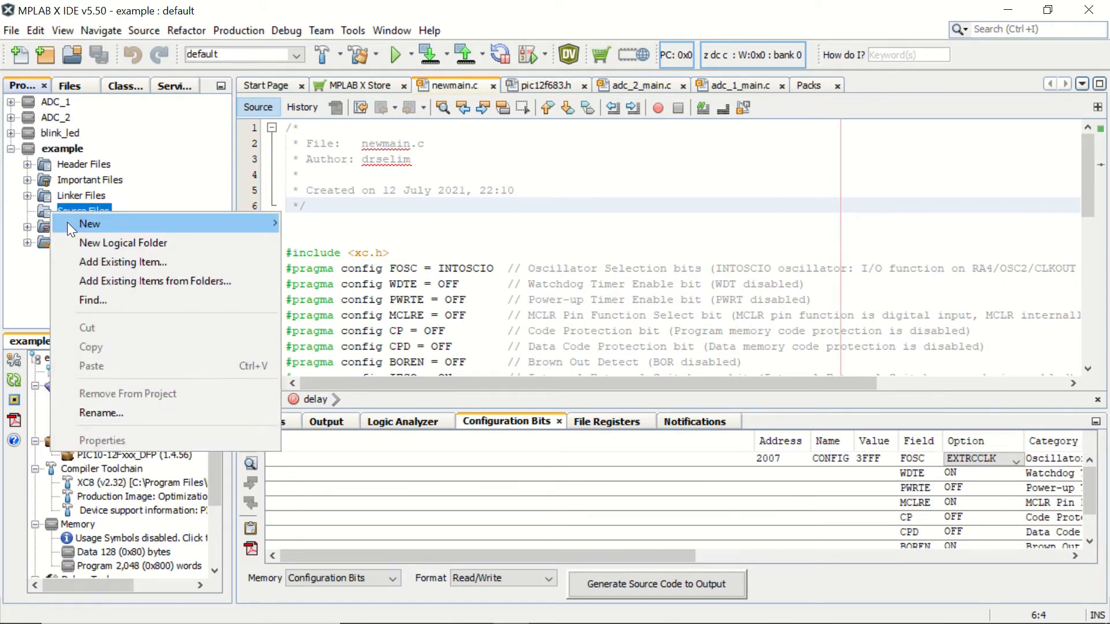
click(90, 224)
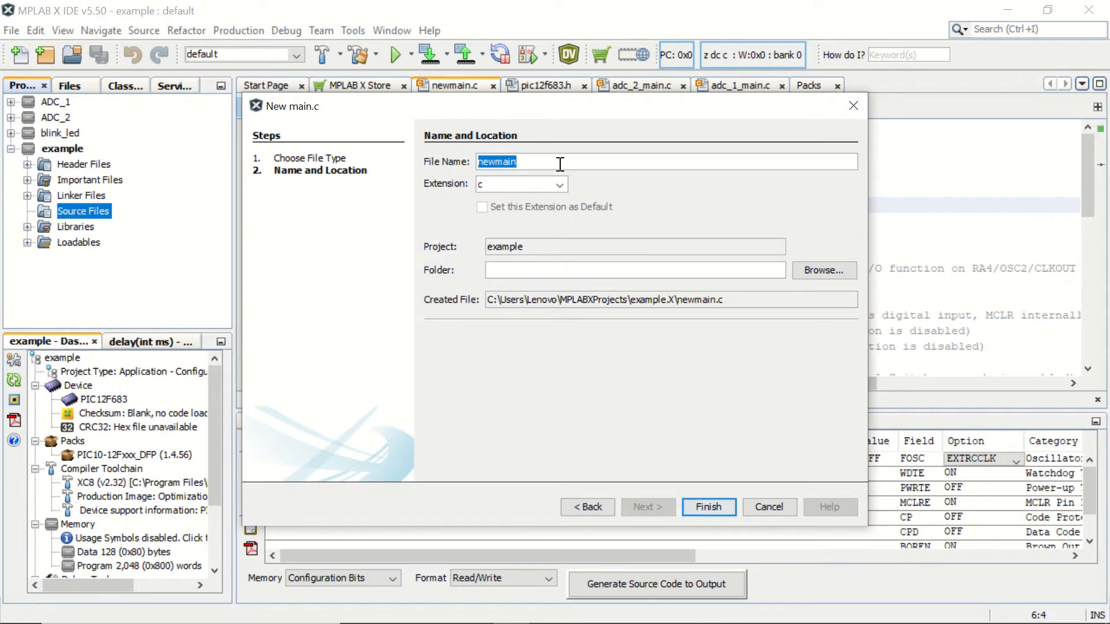
text(example1)
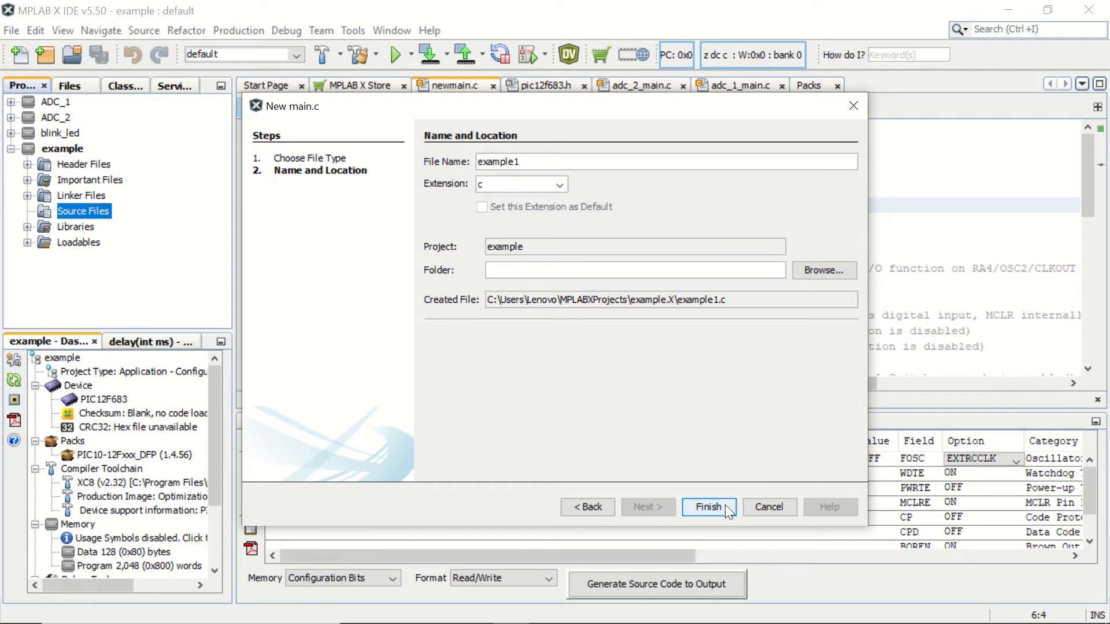
click(709, 507)
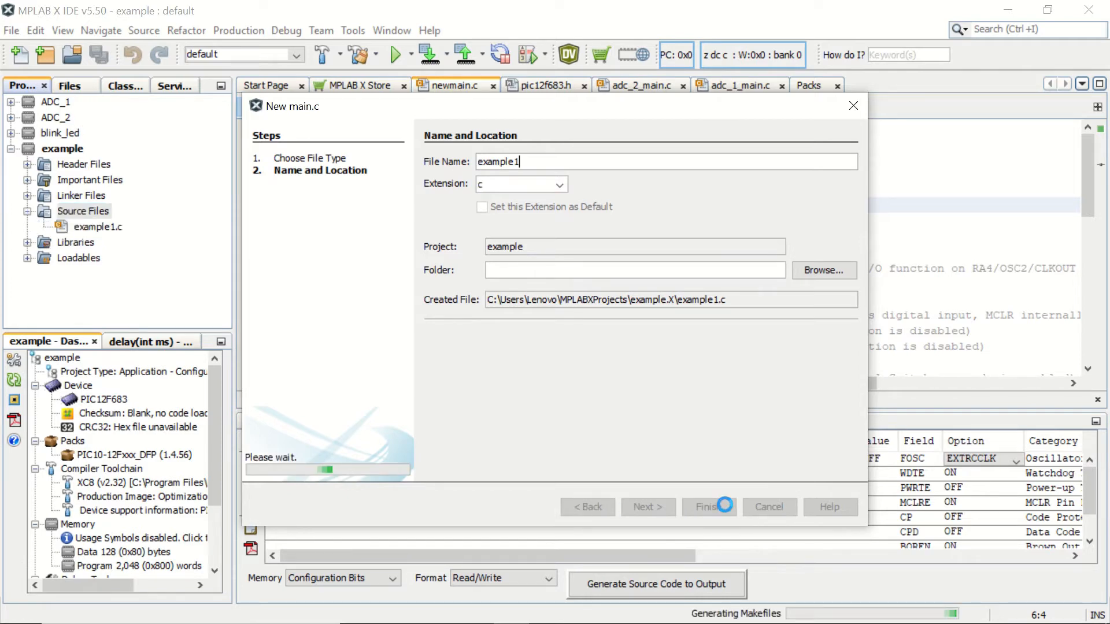
click(704, 507)
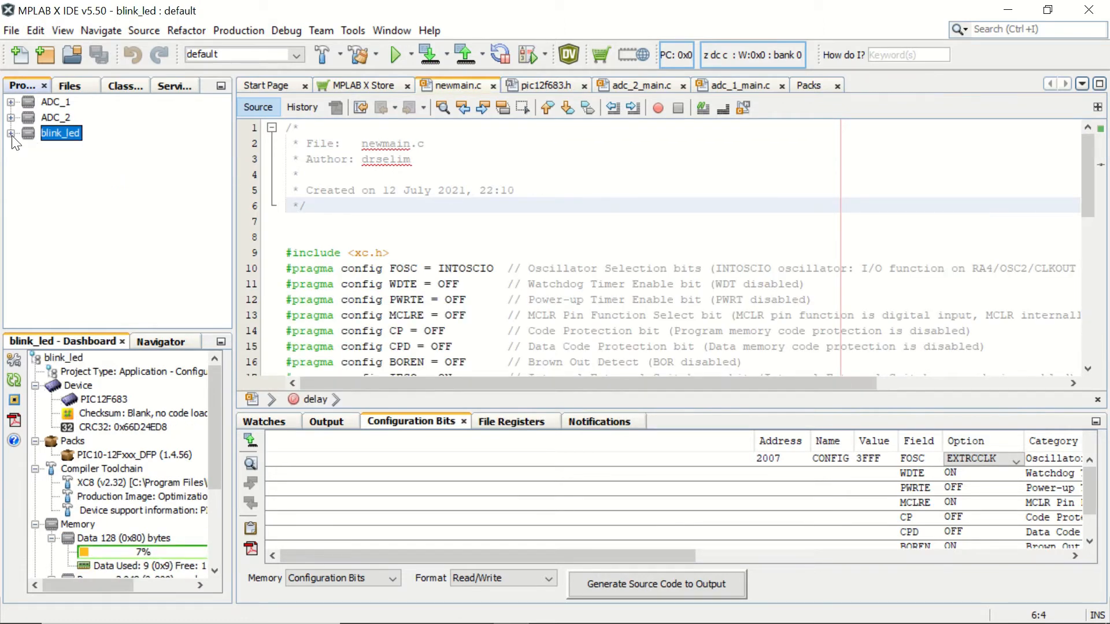
Expand the blink_led project node to show newmain.c
click(12, 133)
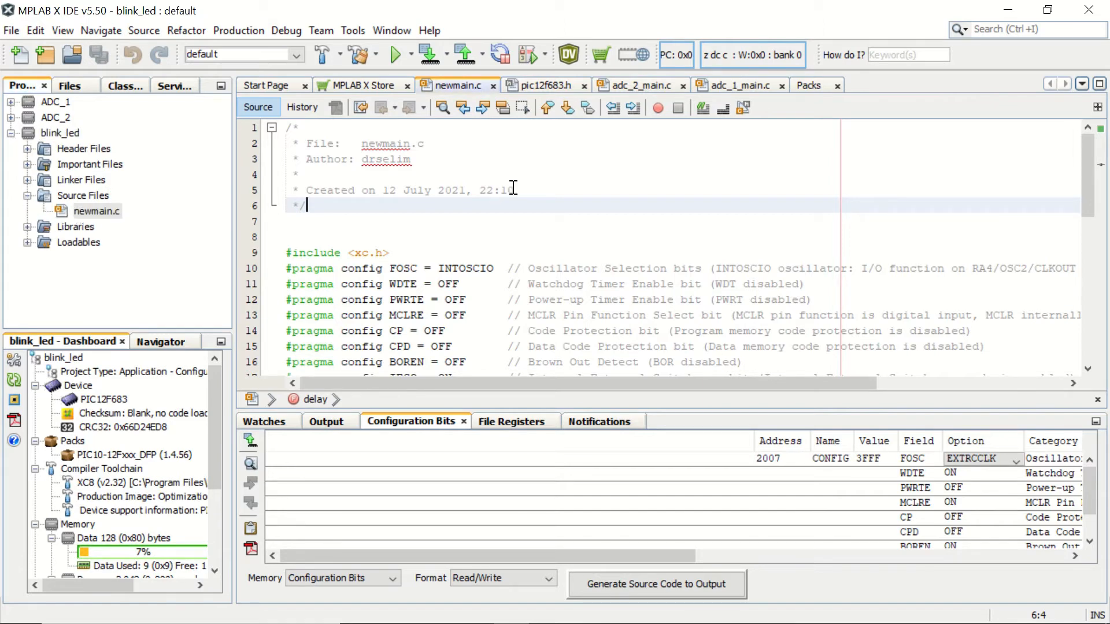
mouse_move(991, 180)
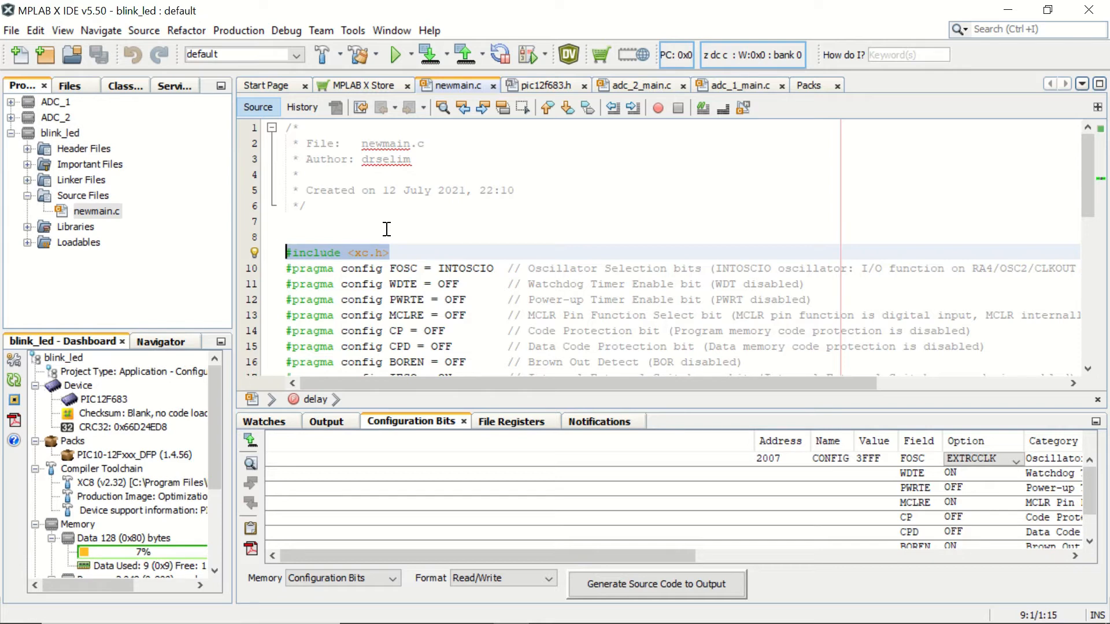
mouse_move(507, 242)
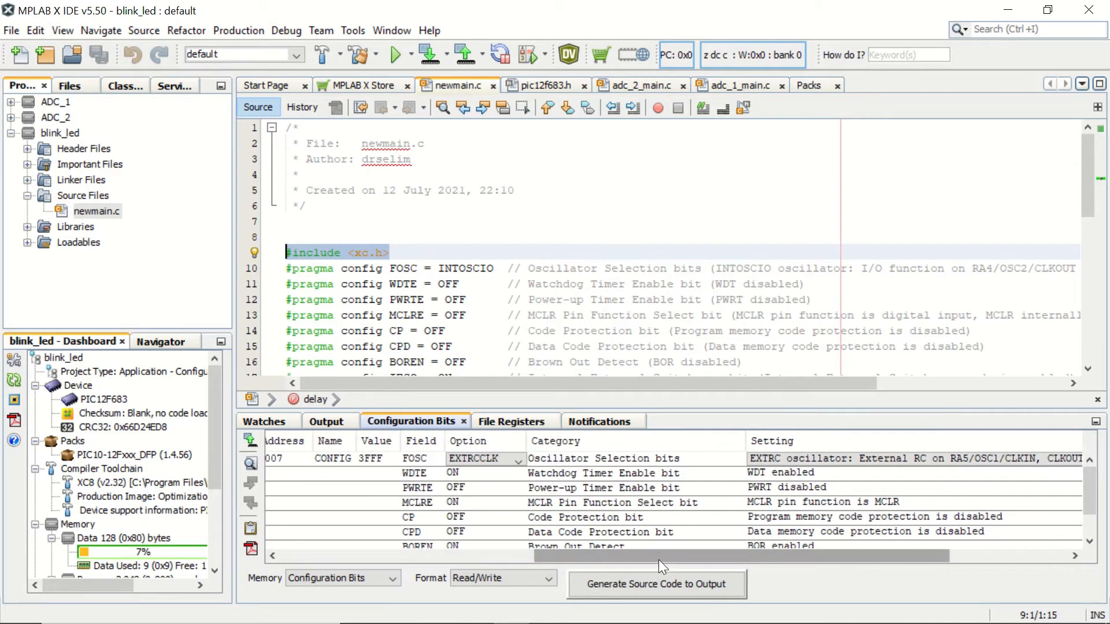
Set FOSC to EXTRCCLK and generate the configuration-bit pragma source to the output
click(519, 458)
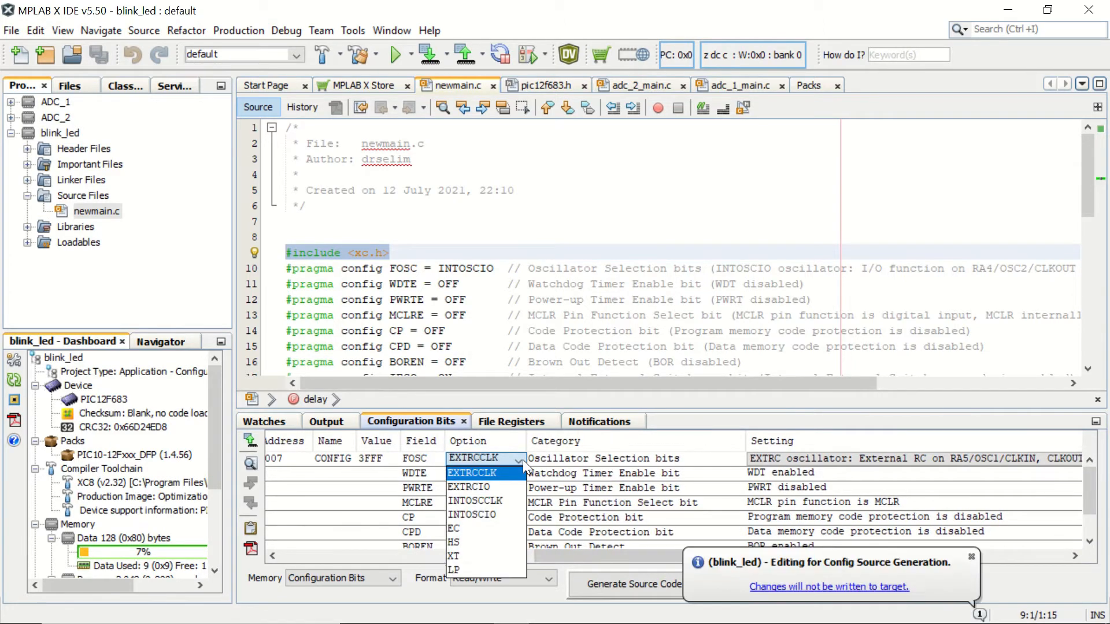
click(485, 458)
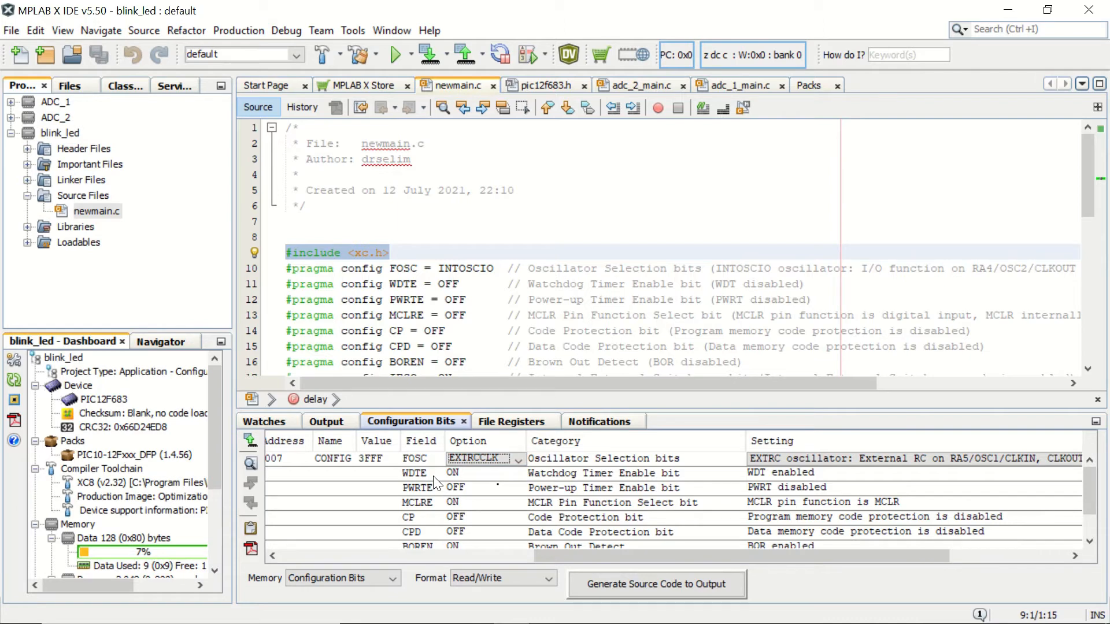
scroll(down, 3)
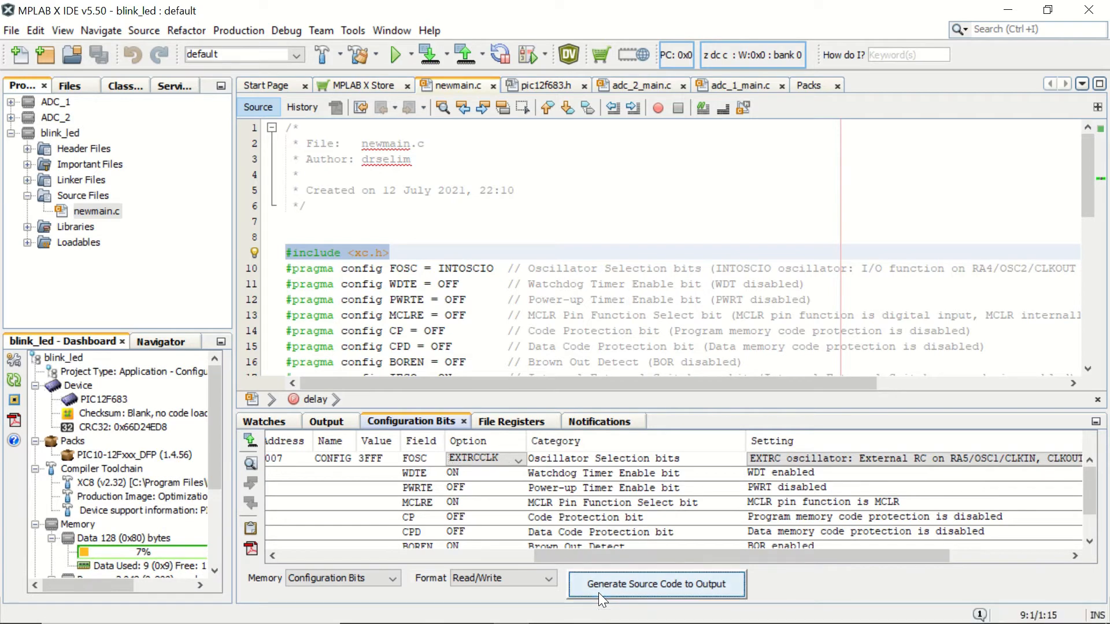
click(655, 584)
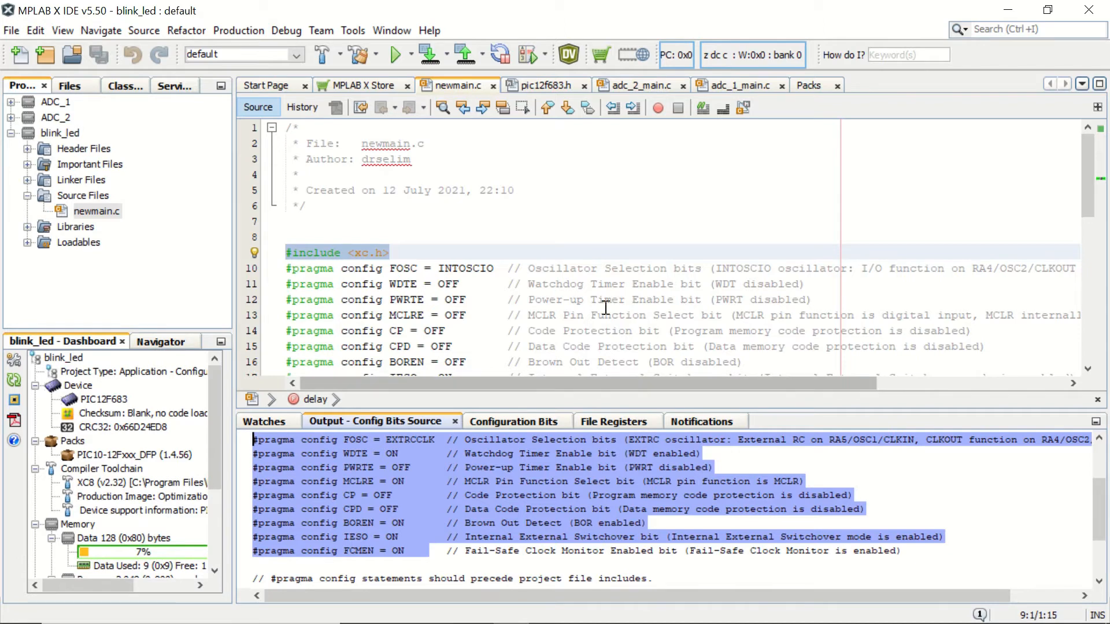
Scroll the PIC12F683 datasheet to section 3.2 Oscillator Control on page 22
scroll(down, 3)
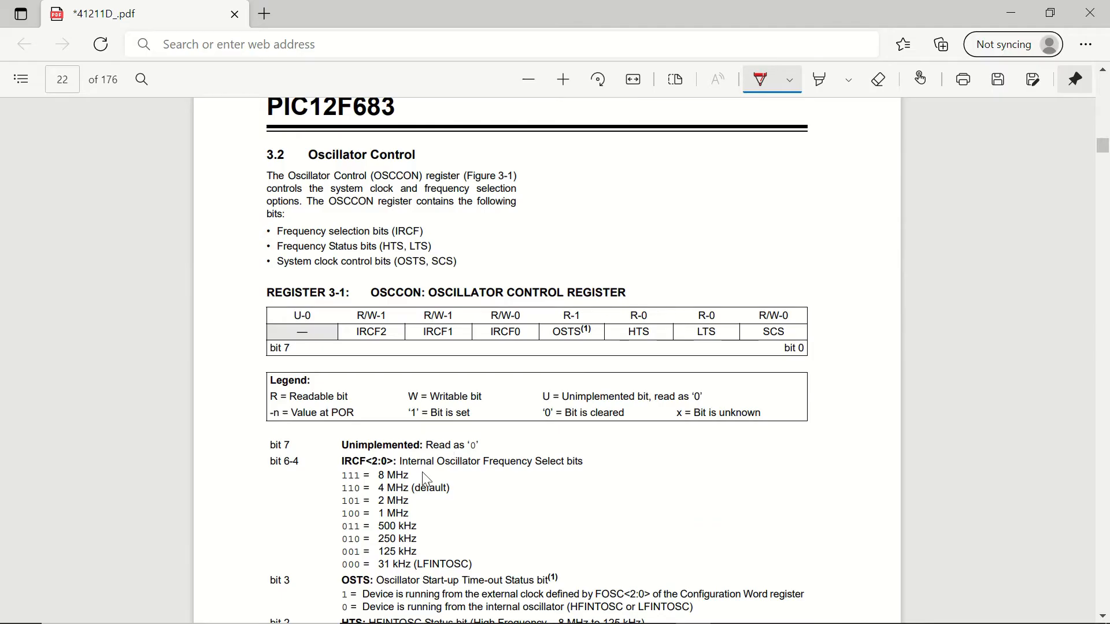
mouse_move(422, 475)
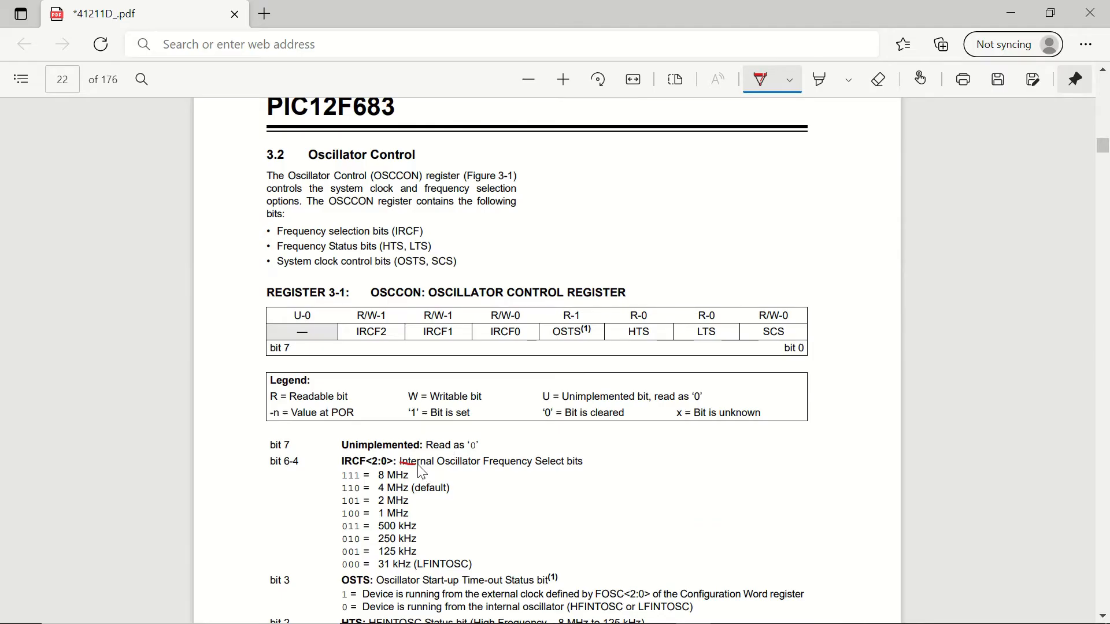
Underline the internal oscillator frequency text, then view newmain.c's _XTAL_FREQ 4000000 define and main
drag(404, 469, 524, 469)
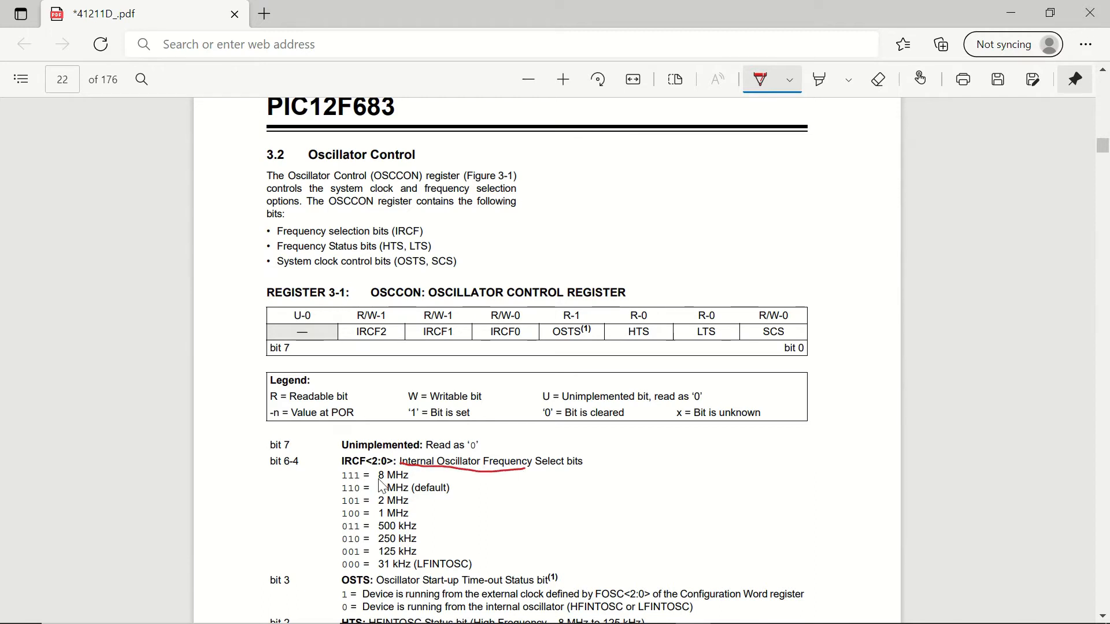
drag(379, 489, 457, 495)
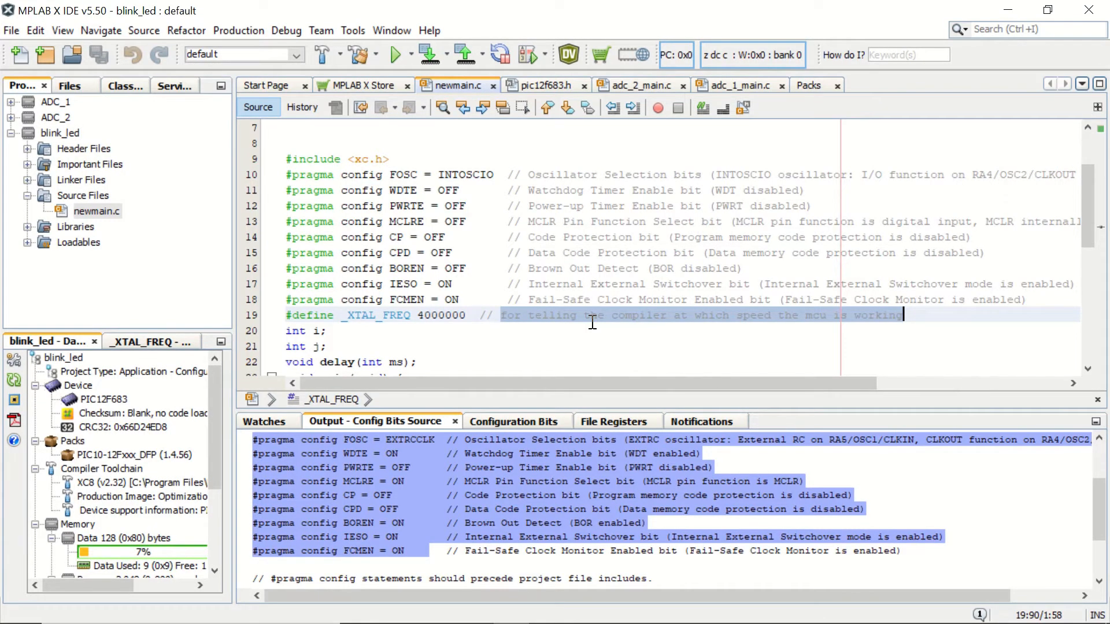
scroll(down, 3)
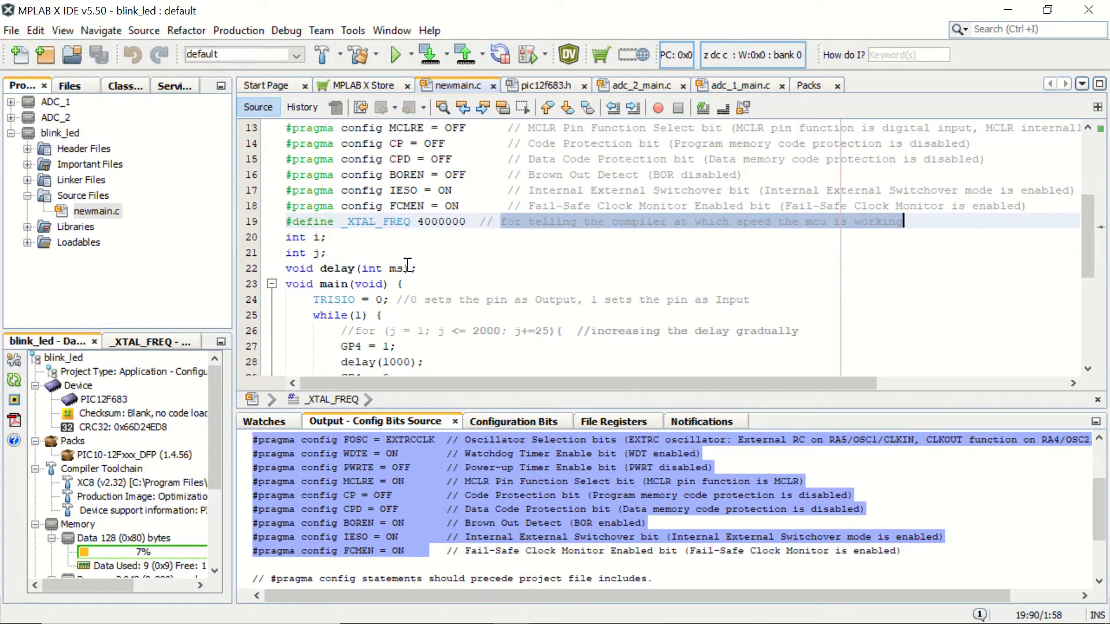
mouse_move(346, 268)
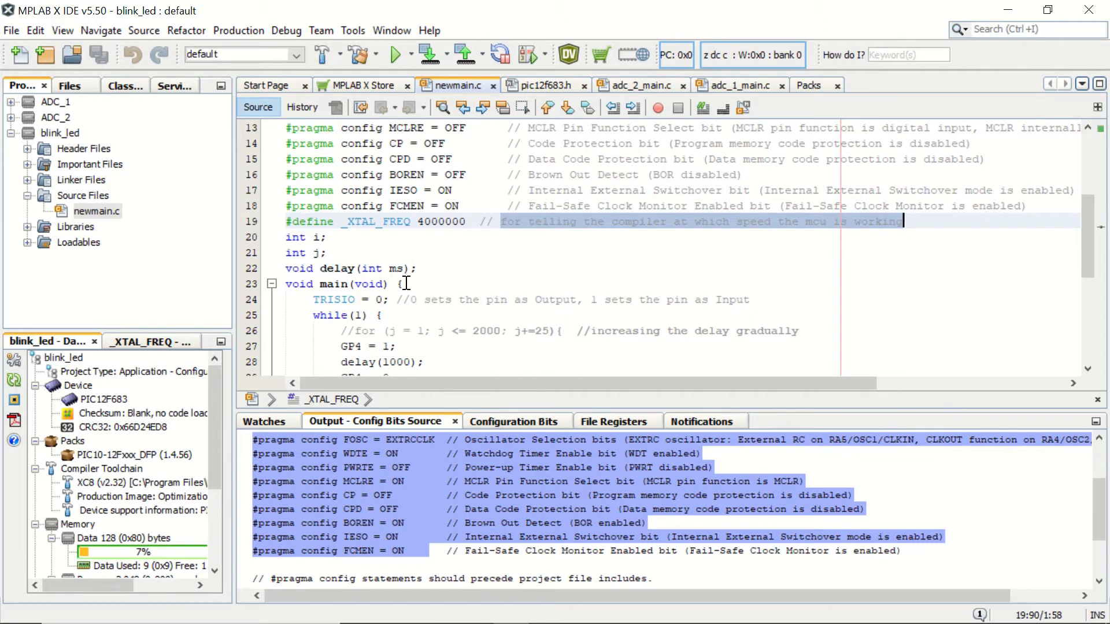
mouse_move(399, 268)
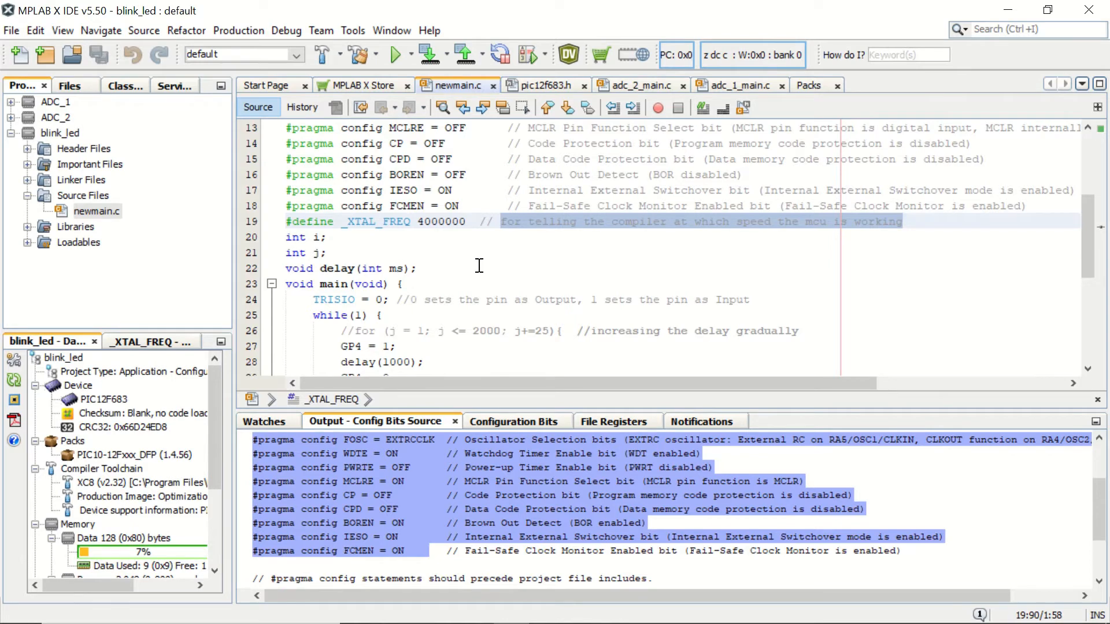
Scroll the pic12f683 header symbols in the Classes panel down to the TRISIO entries
scroll(down, 3)
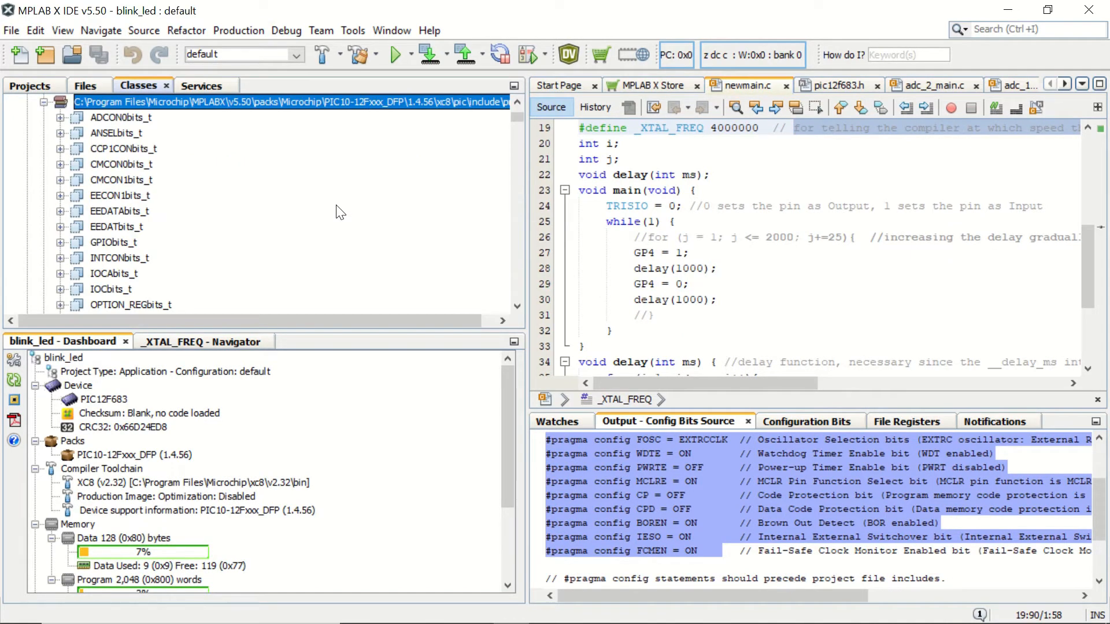
scroll(down, 3)
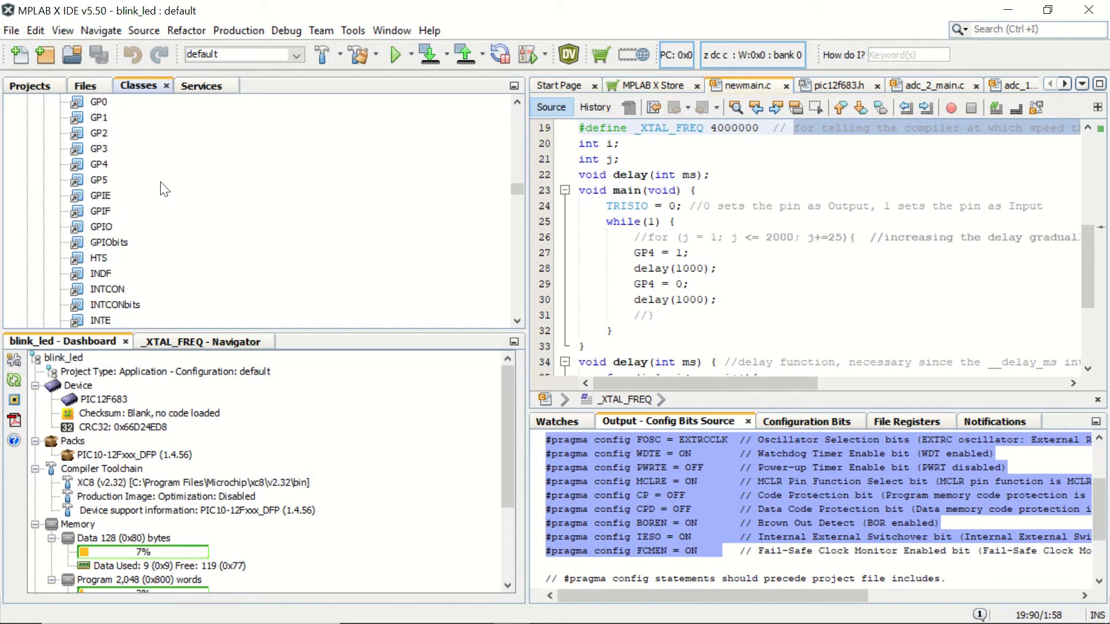
scroll(down, 3)
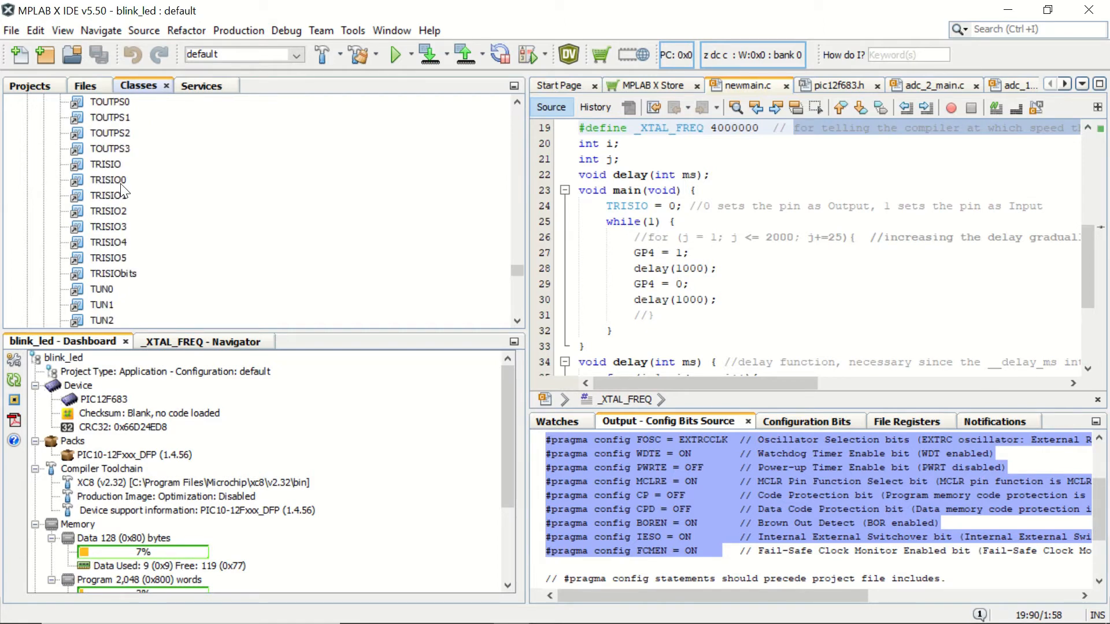
Change line 24 to TRISIO4 = 0 and add the missing semicolon on line 27
click(627, 206)
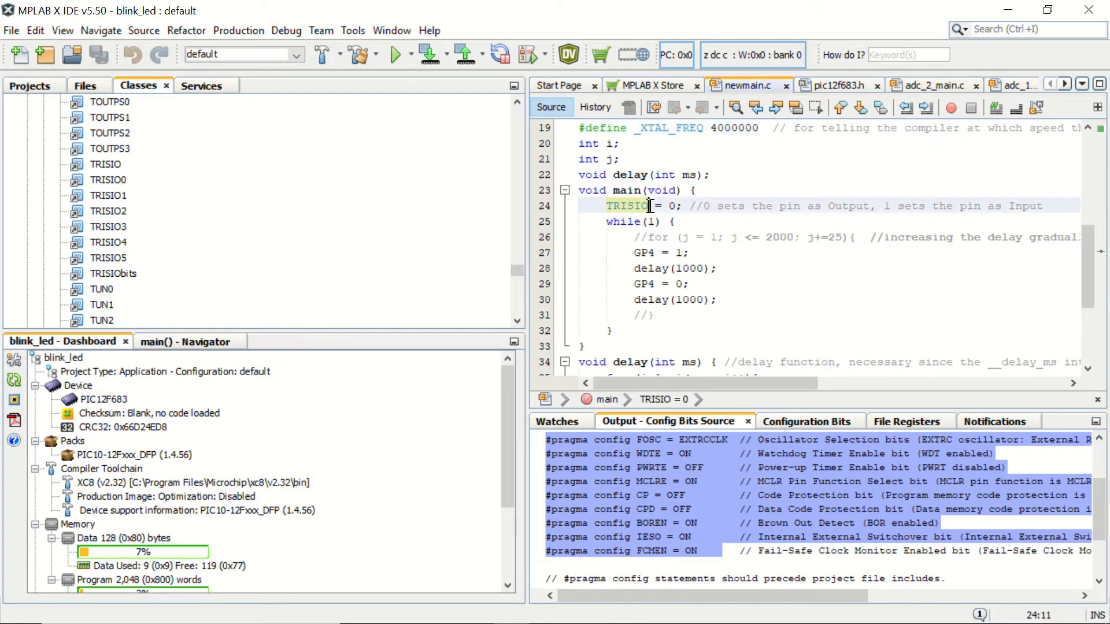
text(4)
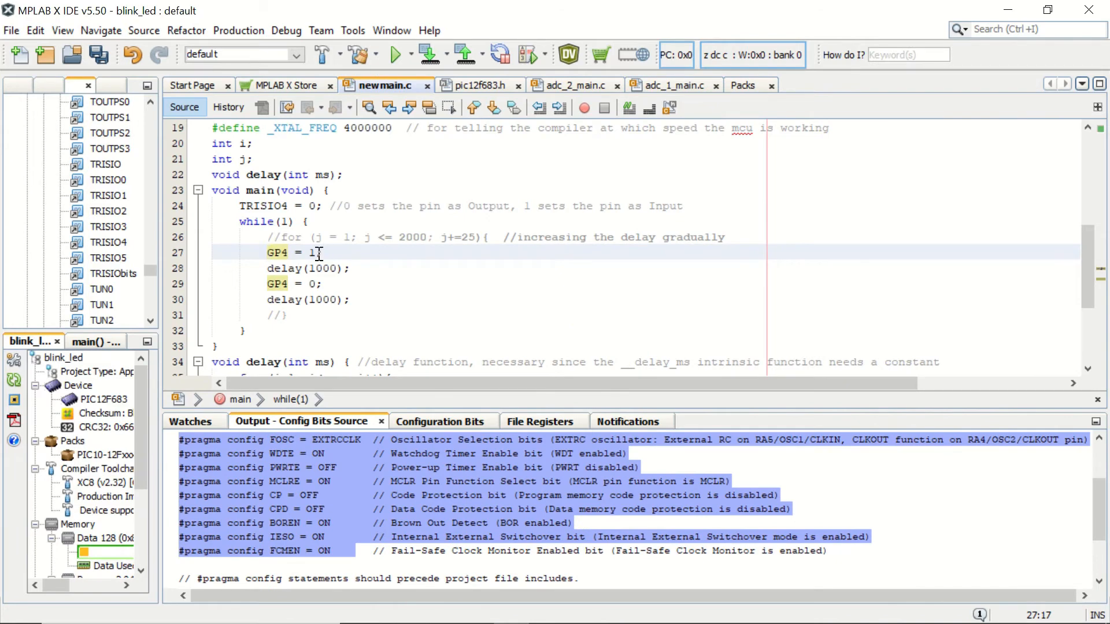
text(;)
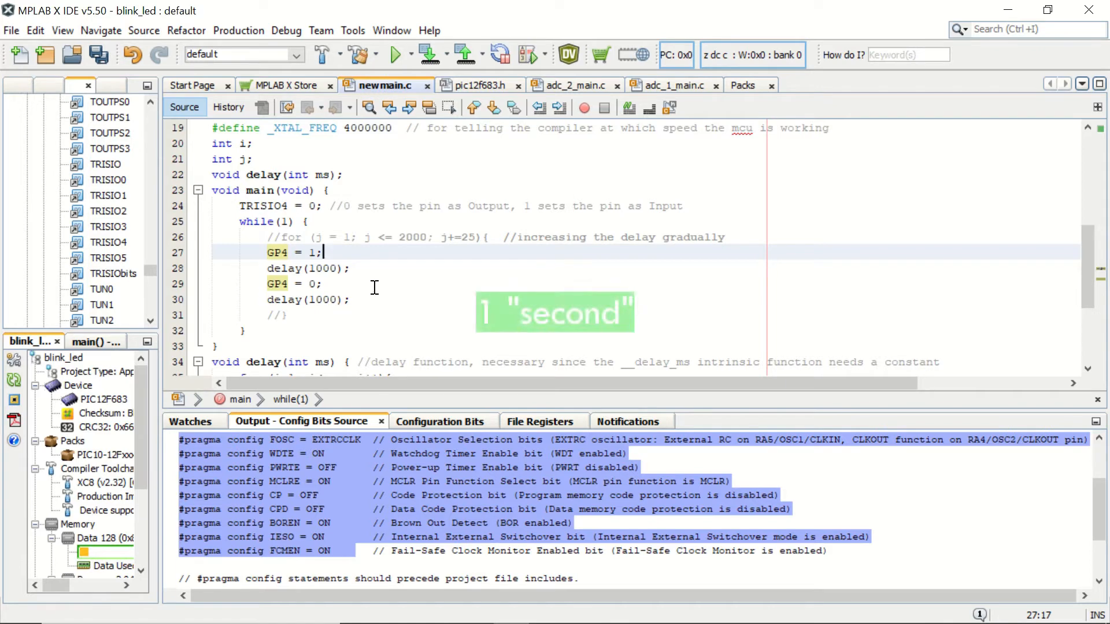
scroll(down, 3)
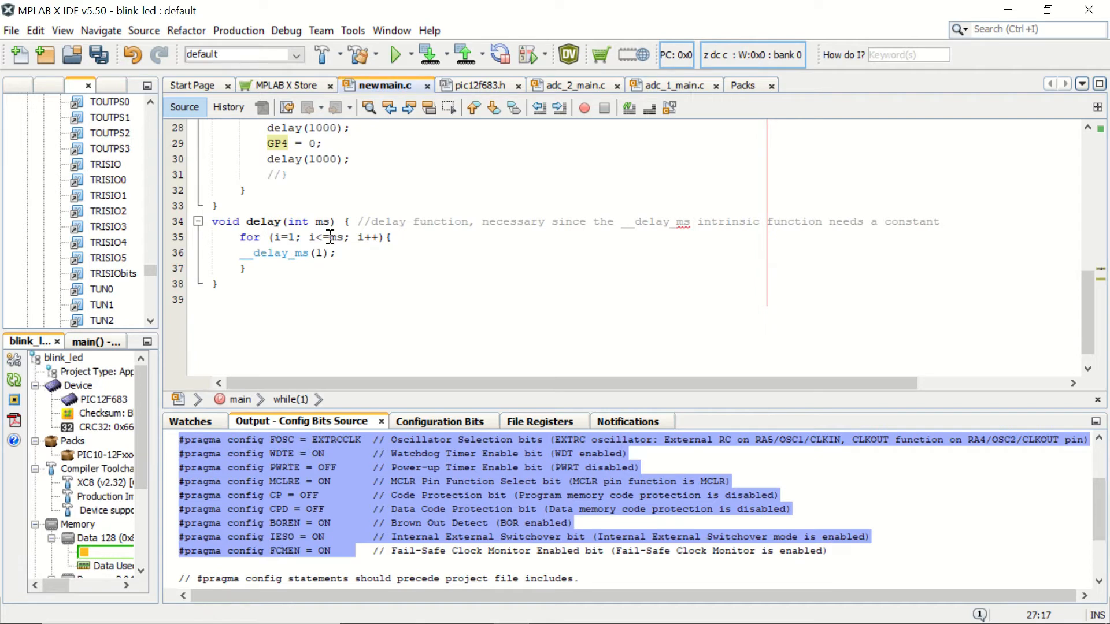
mouse_move(323, 225)
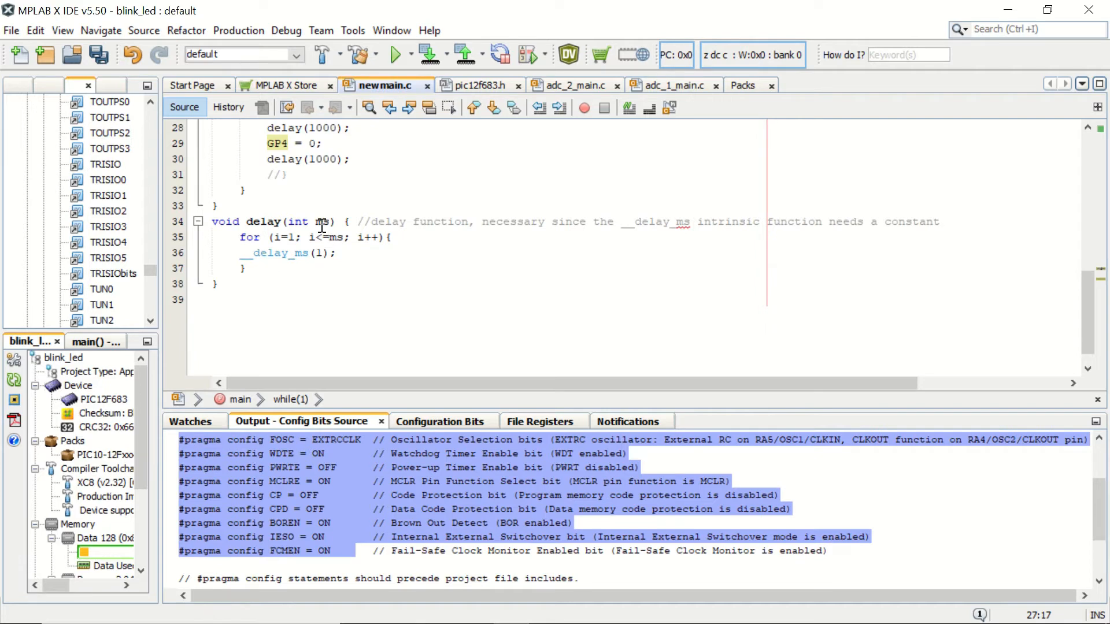
mouse_move(350, 250)
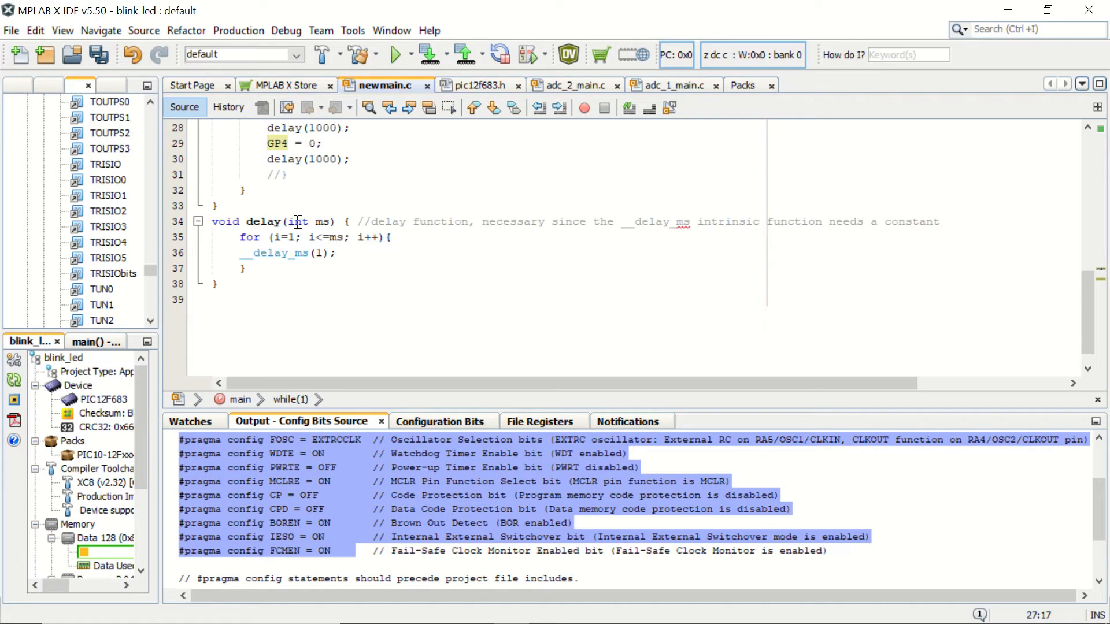
mouse_move(302, 264)
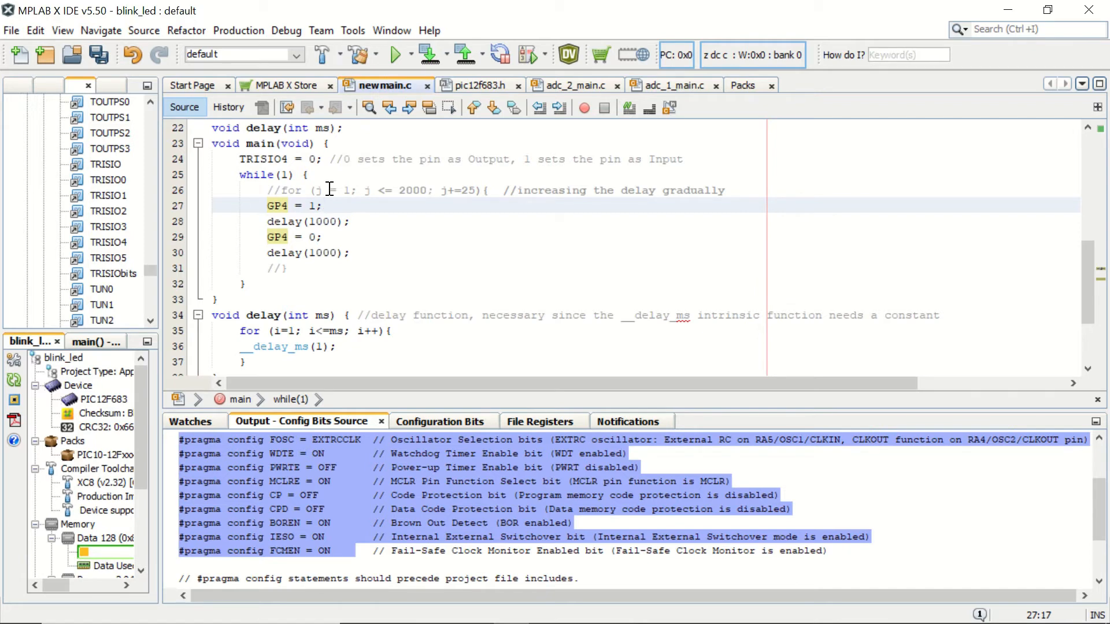
click(323, 206)
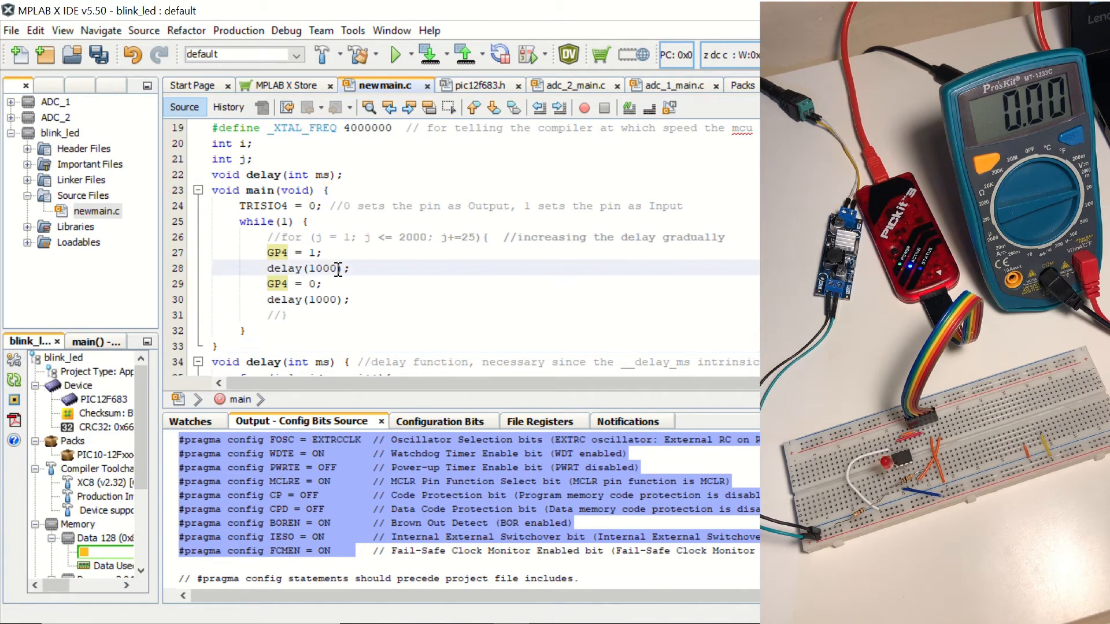
Change both delay calls to 2000 ms, save newmain.c, and build and load blink_led
text(2)
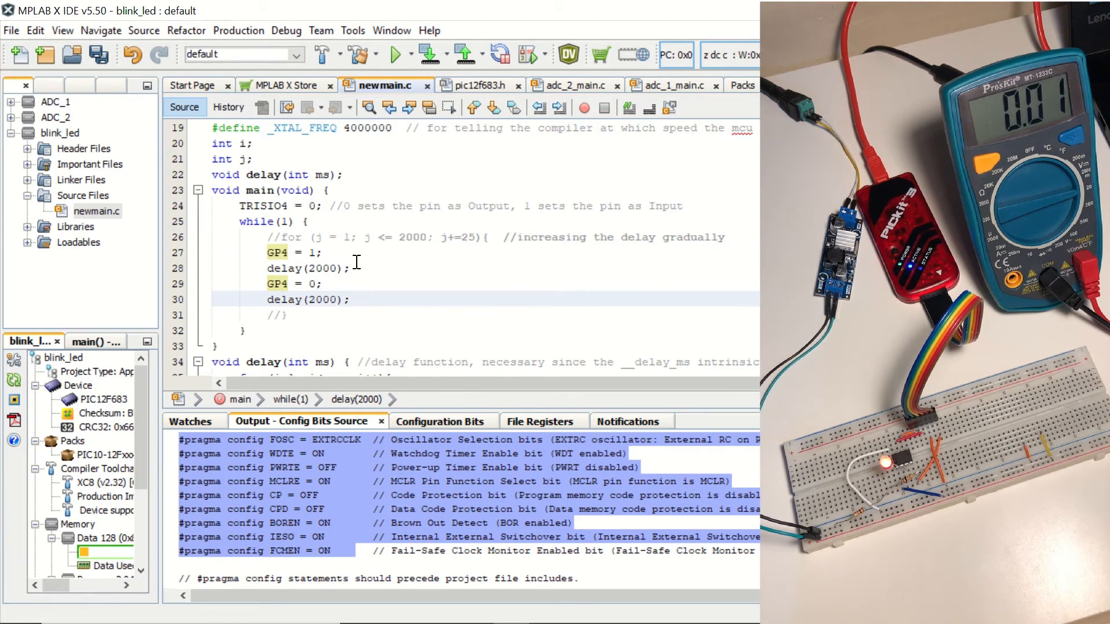
key(ctrl+s)
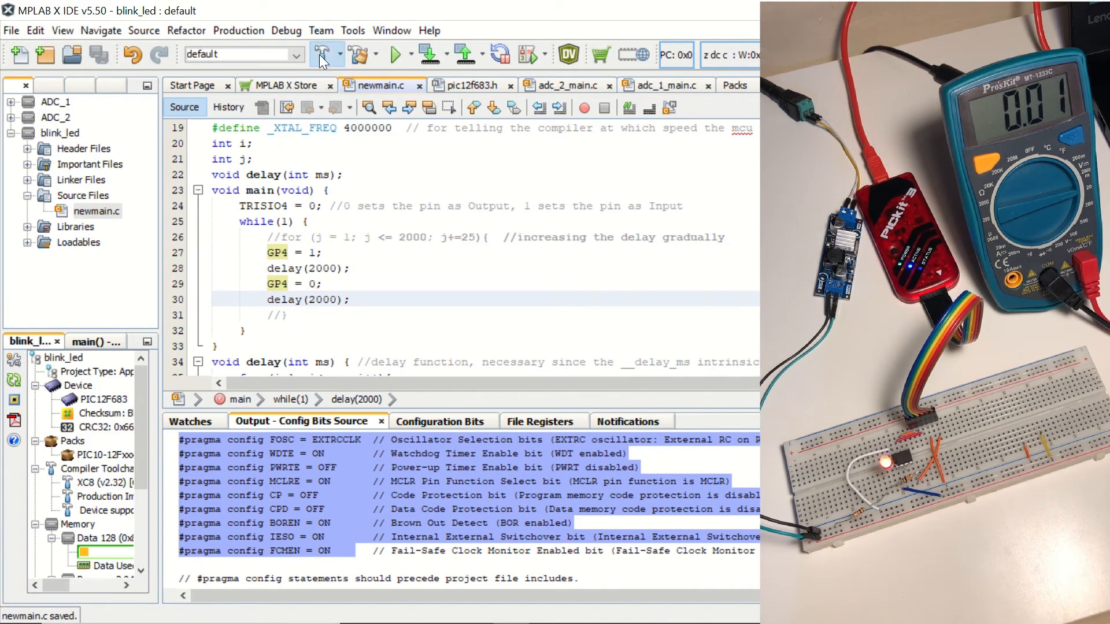
click(323, 54)
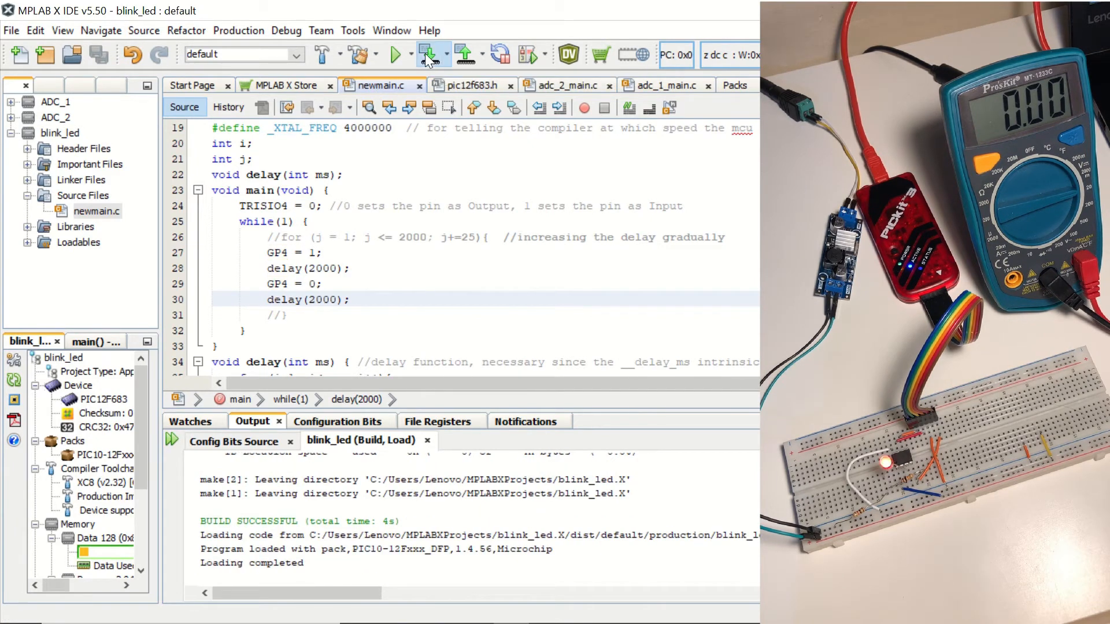
Program the PIC12F683 after confirming the device caution, and review the memory-mismatch failure output
click(427, 53)
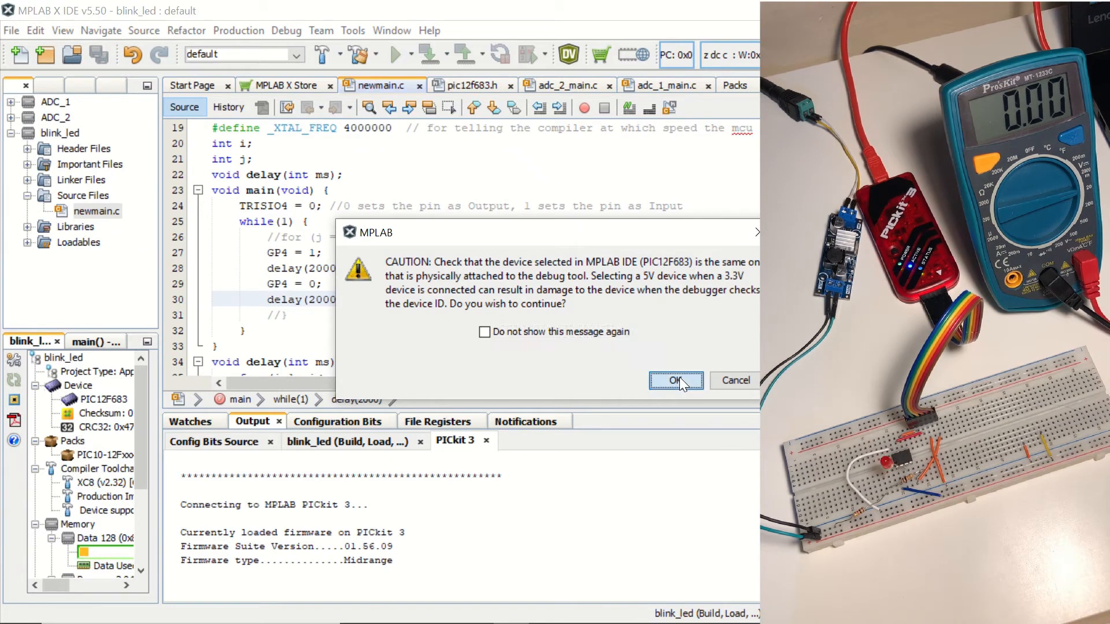
click(675, 380)
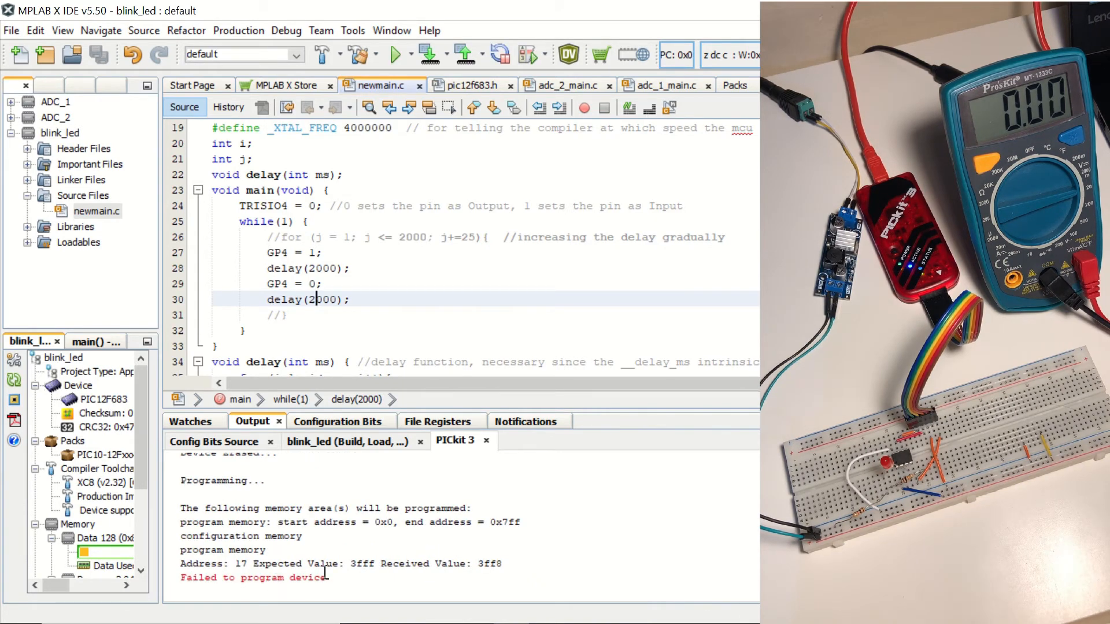
scroll(down, 3)
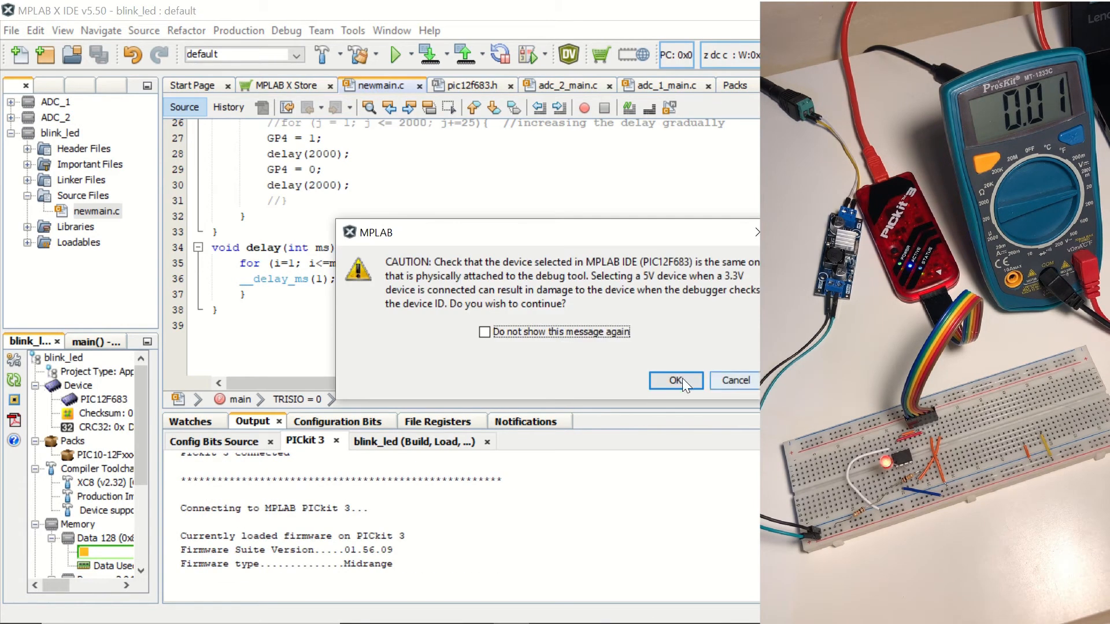
Confirm the PIC12F683 caution so programming verifies, then edit the first delay to 300 ms
click(674, 381)
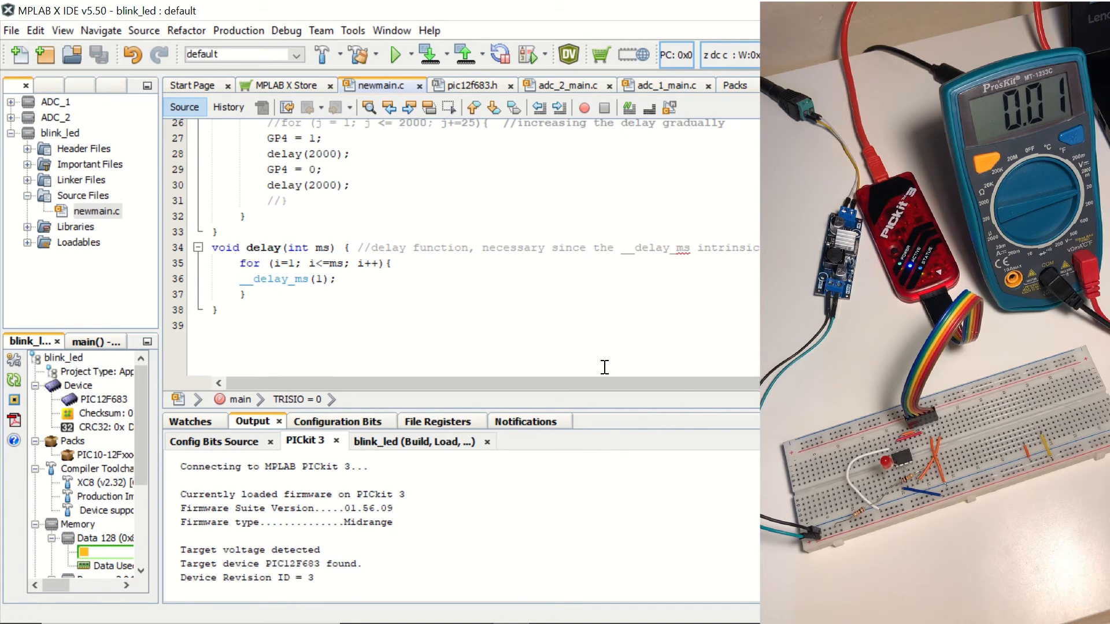
click(324, 54)
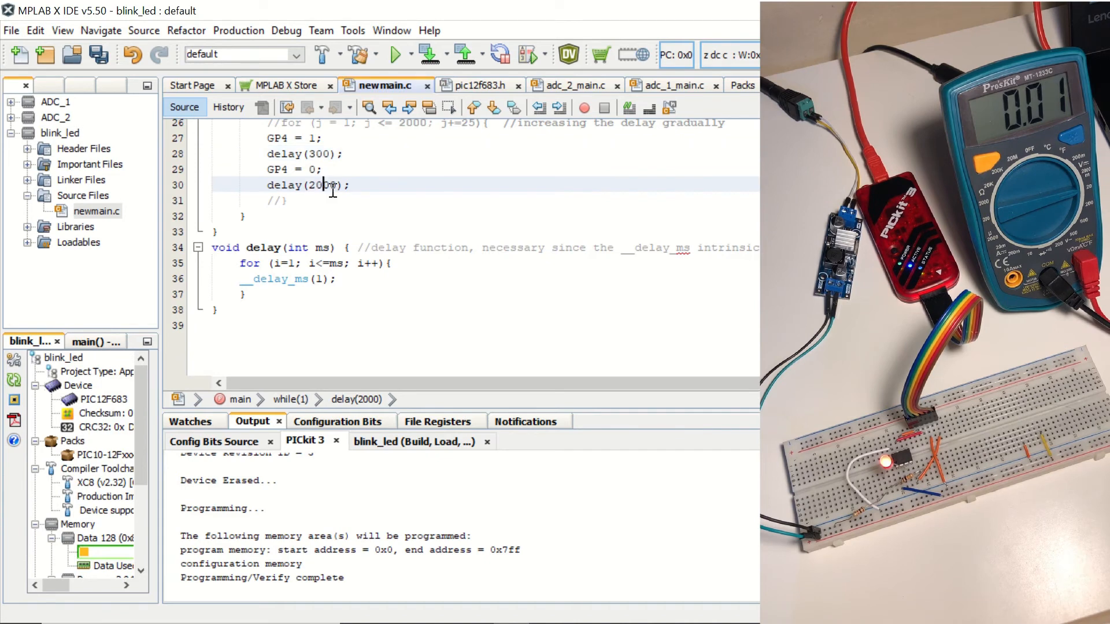
Set the second delay to 300 ms, then rebuild and reprogram the PIC12F683
text(300)
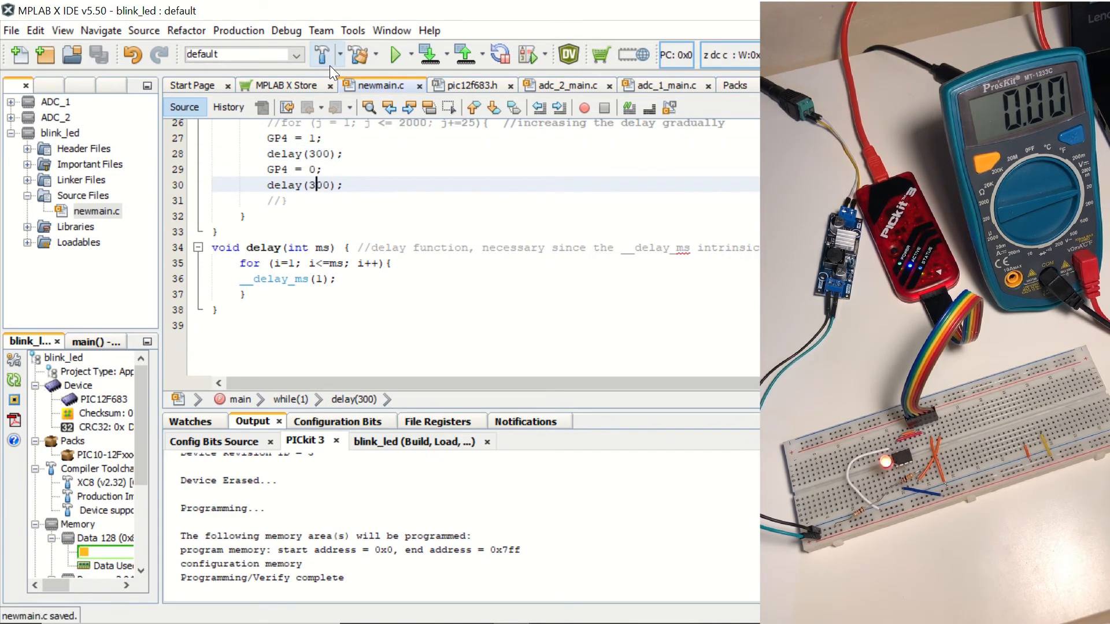
click(321, 54)
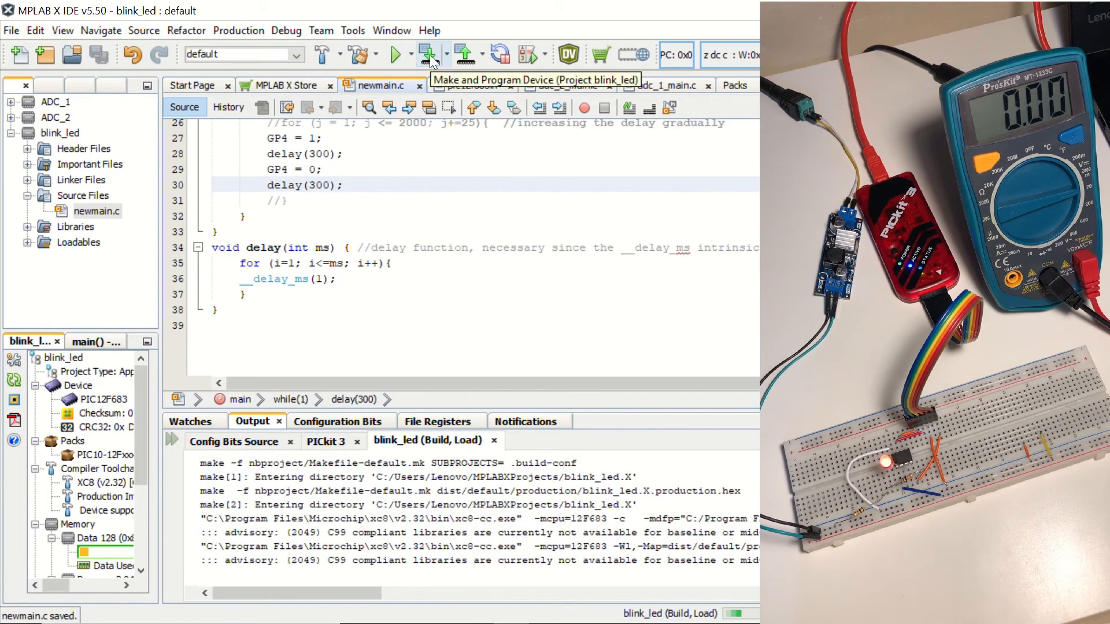
click(425, 54)
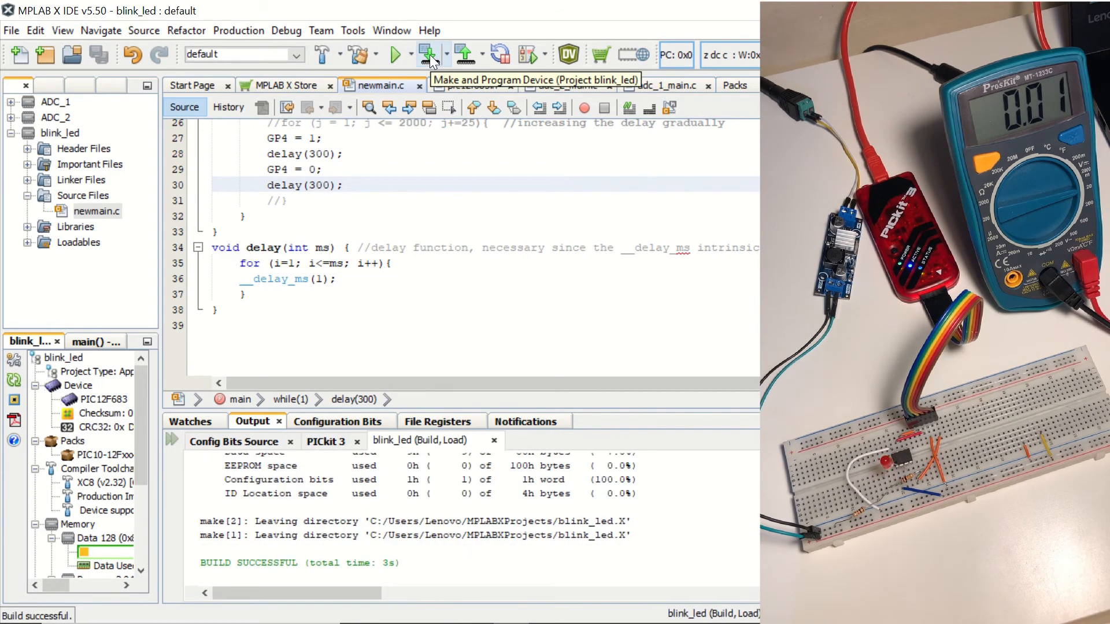
click(427, 54)
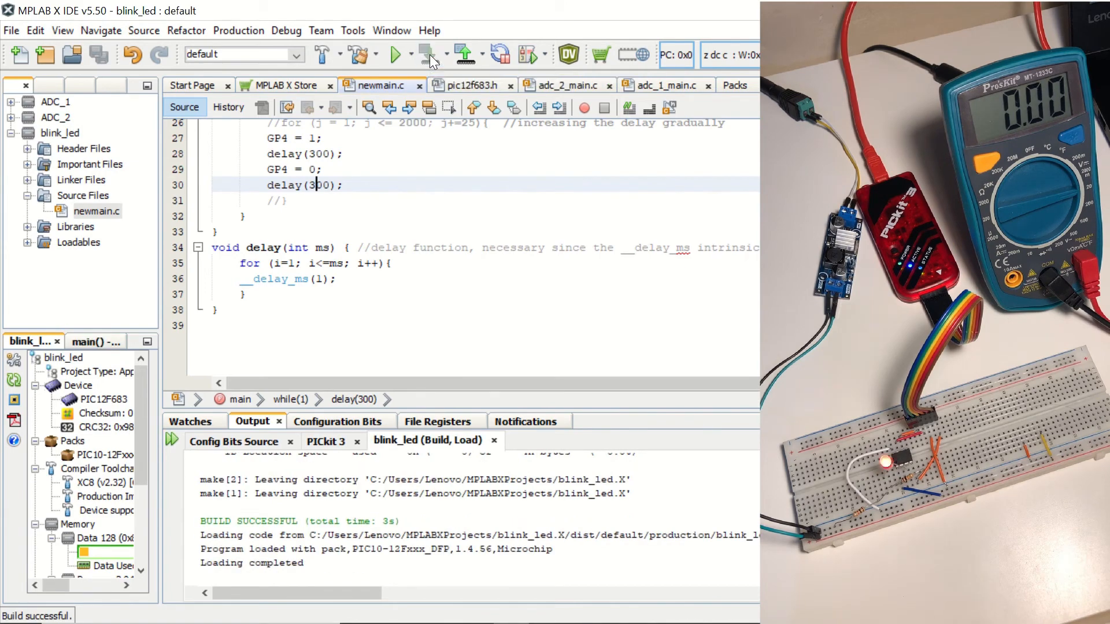
click(400, 55)
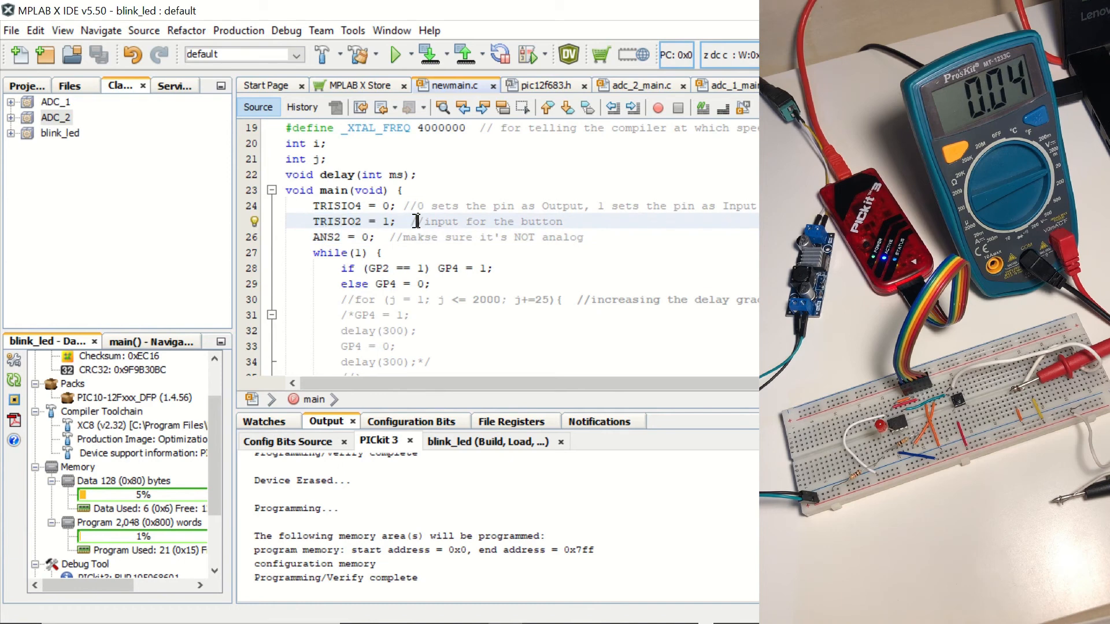
mouse_move(498, 221)
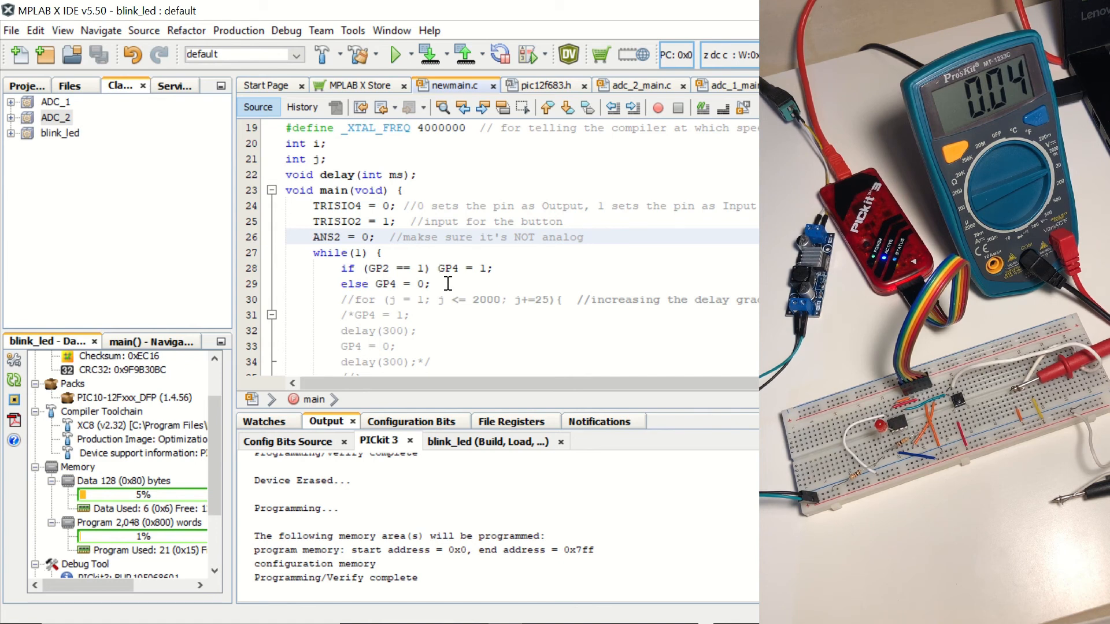
Build the GP2 button-controlled blink_led program and load it onto the PIC12F683 through PICkit 3
click(585, 237)
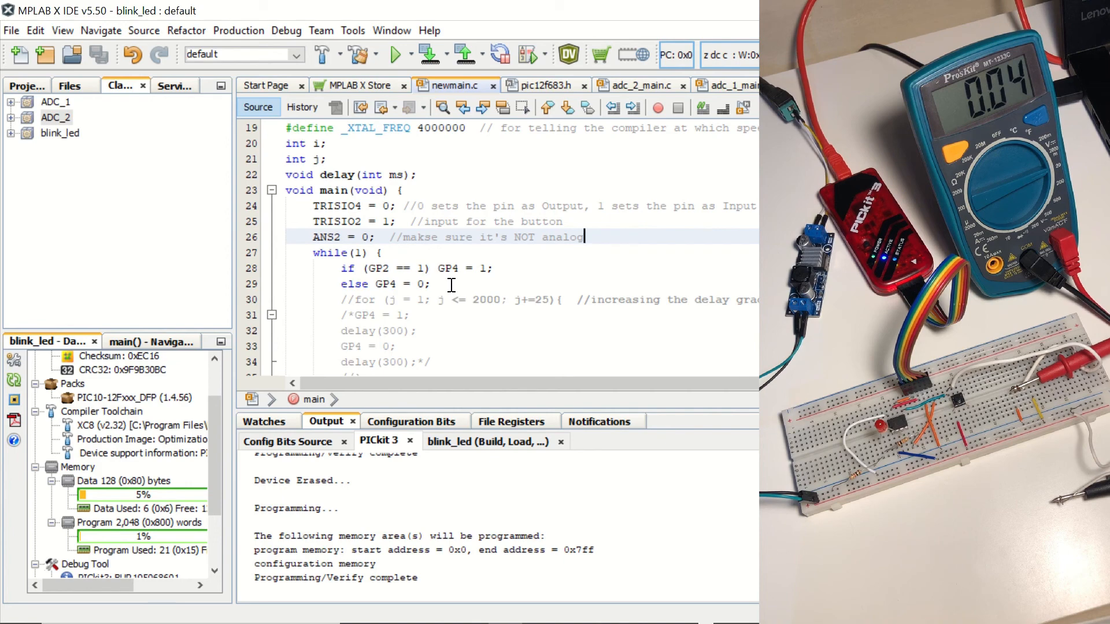
mouse_move(322, 56)
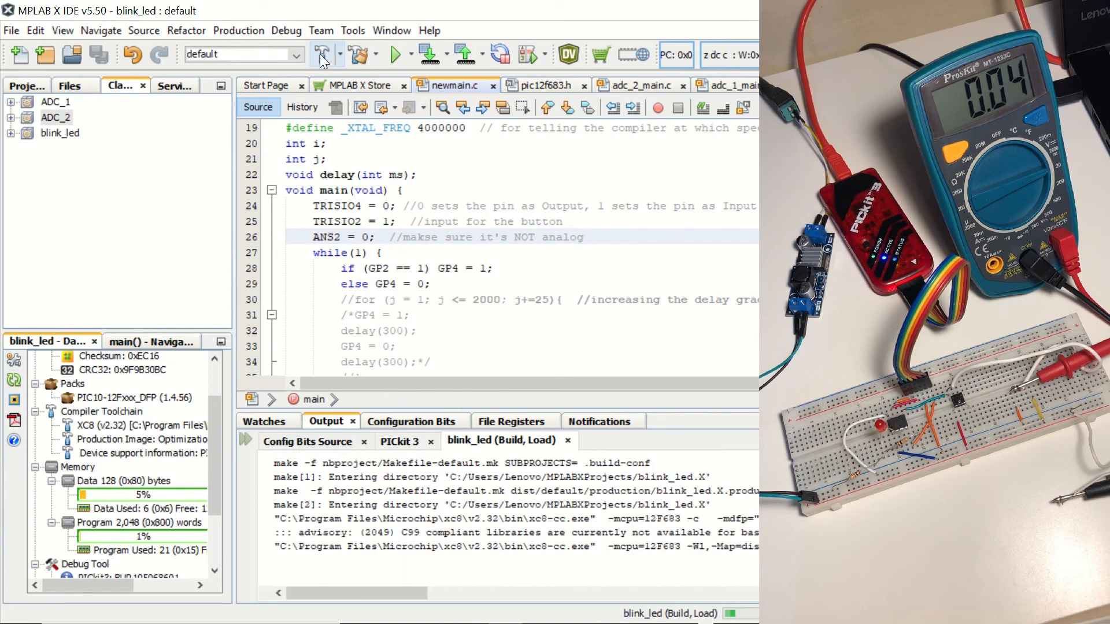
click(321, 54)
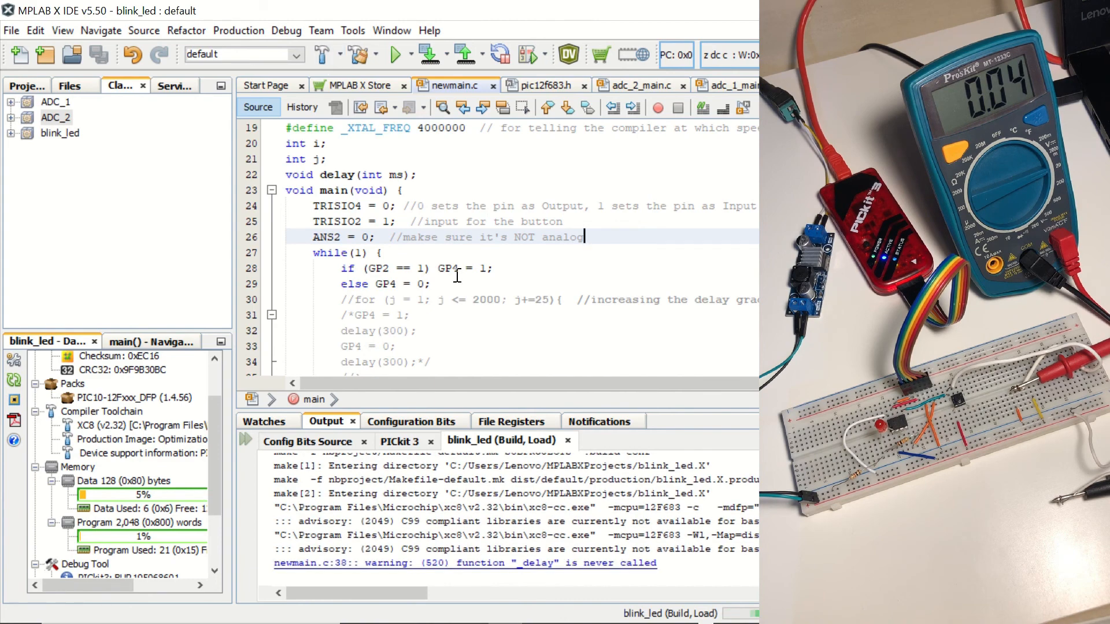
click(399, 55)
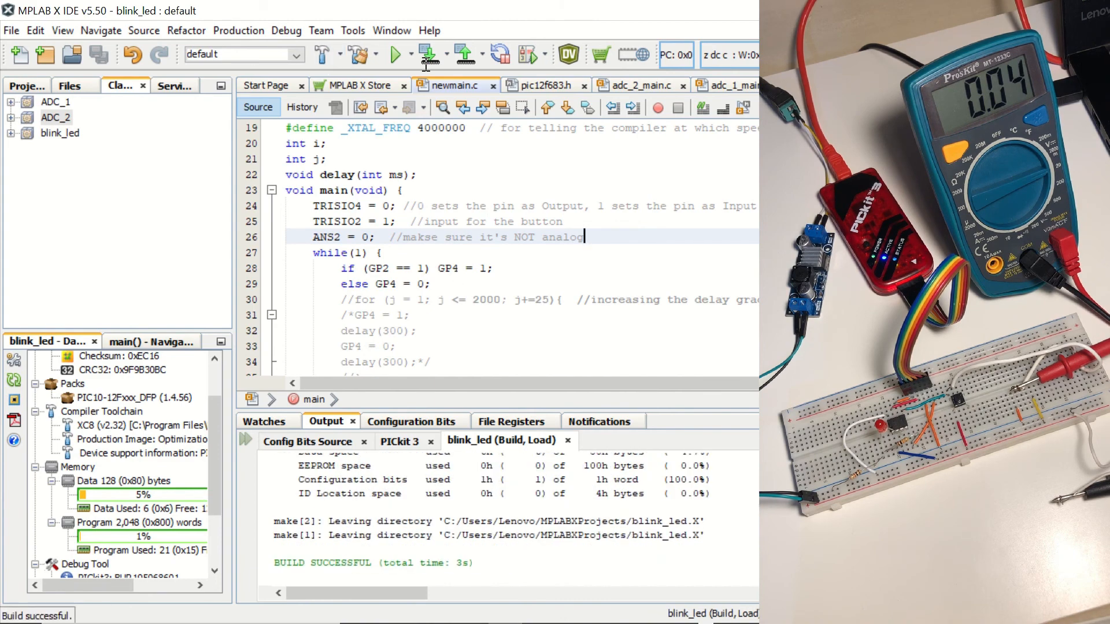
click(425, 55)
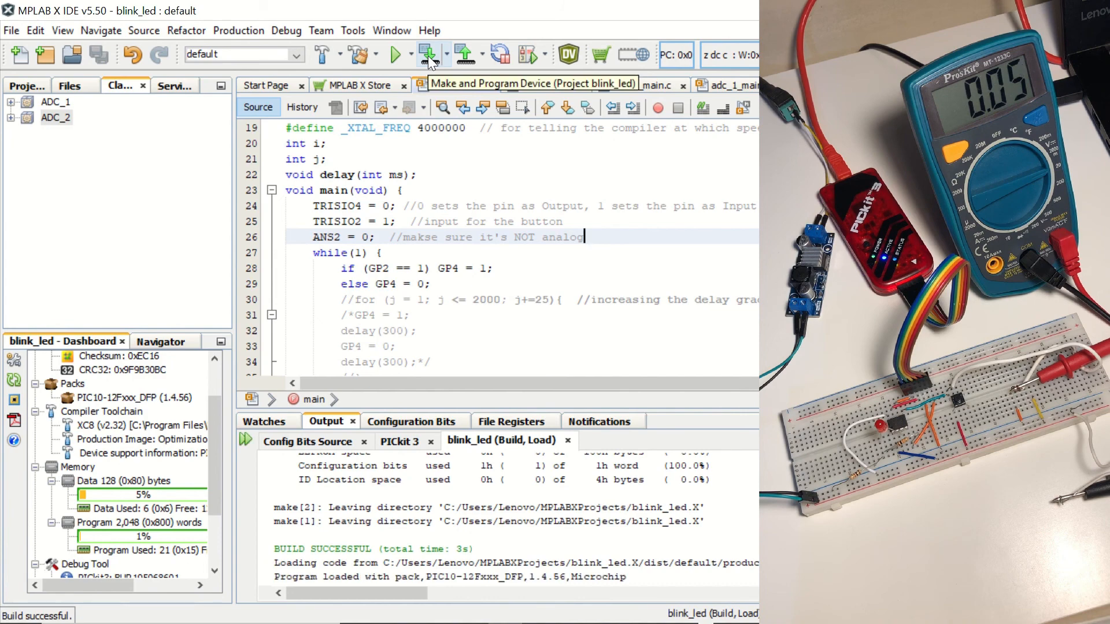
click(425, 54)
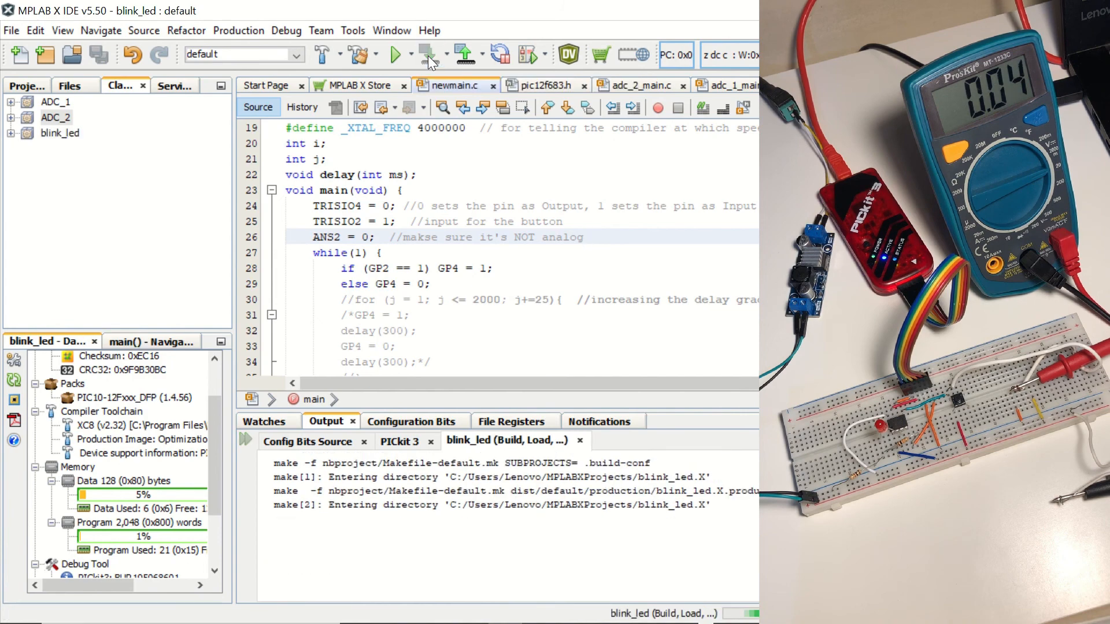
click(432, 54)
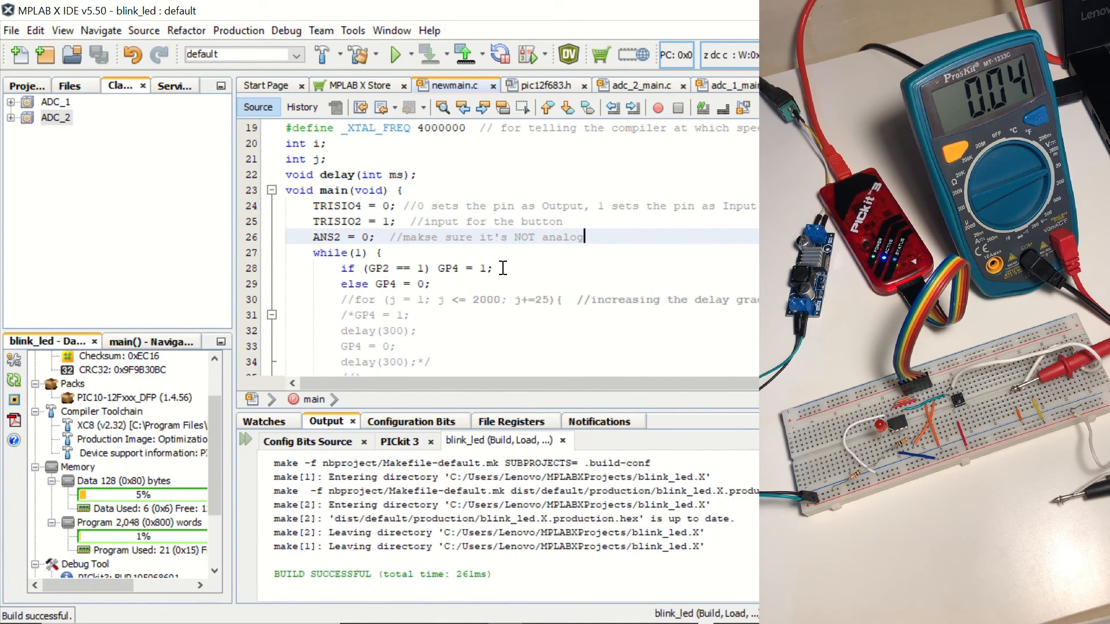
click(398, 54)
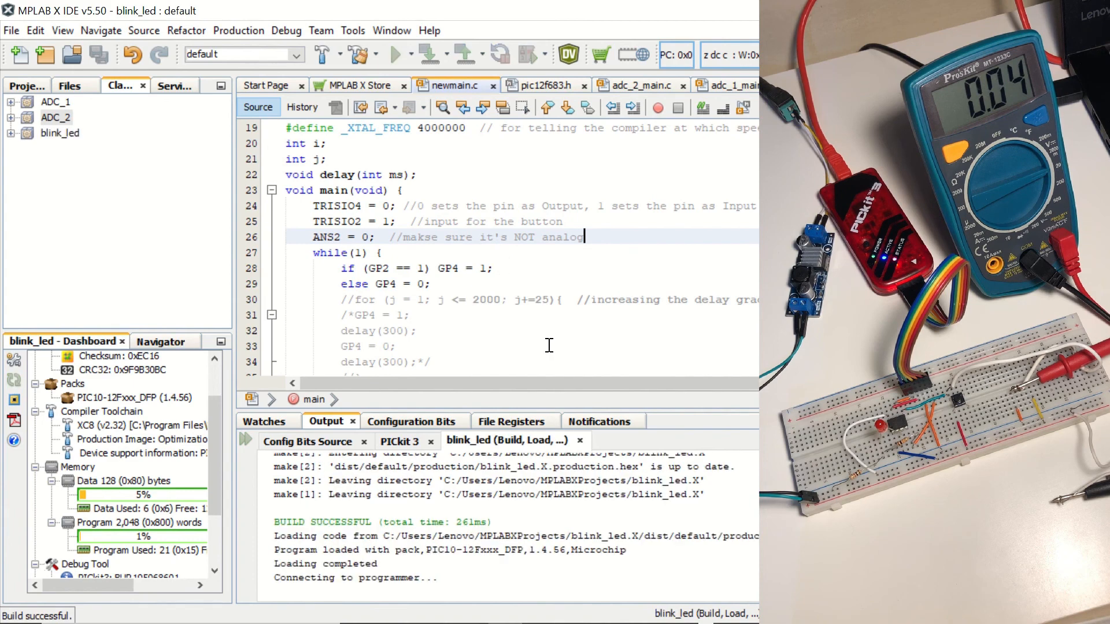